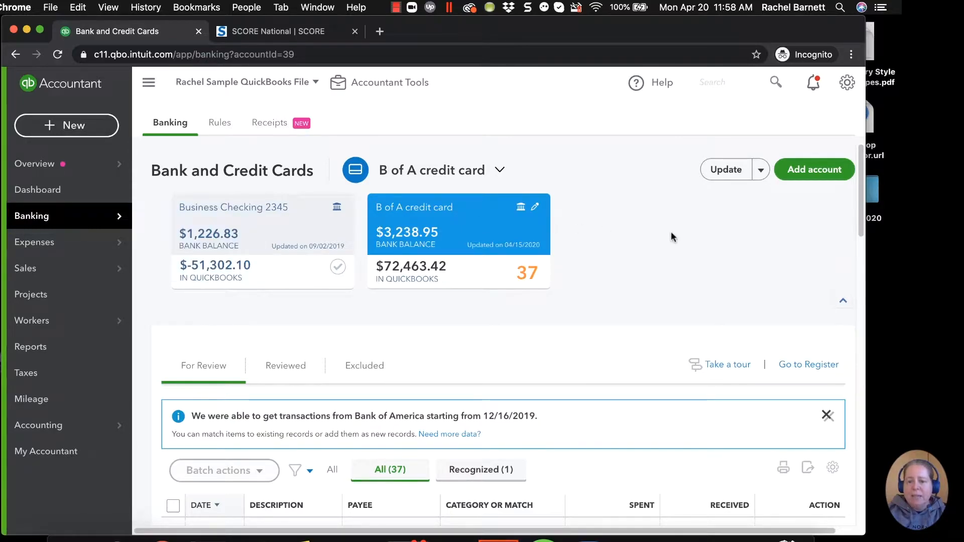
pyautogui.moveTo(587, 244)
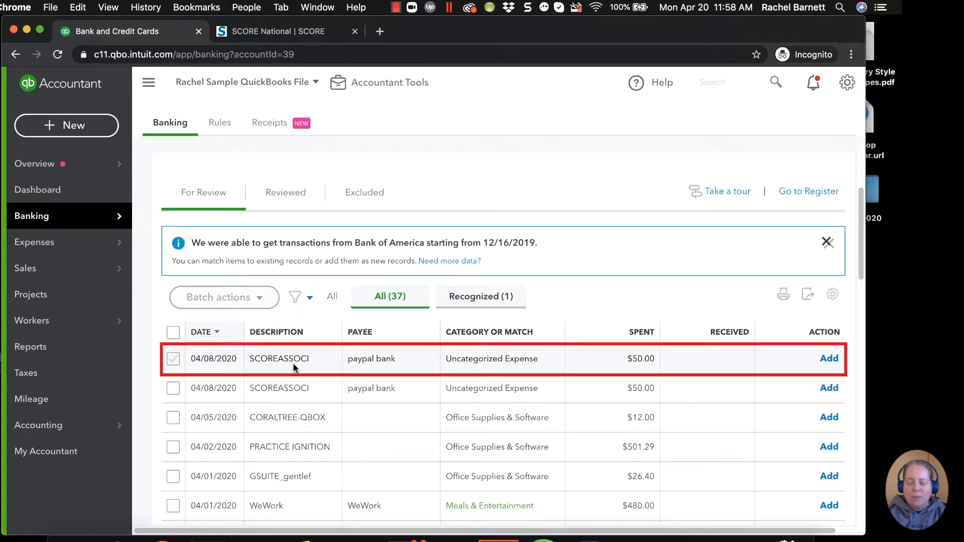
# Expand the 04/08/2020 SCOREASSOCI $50.00 charge in the B of A card's For Review list
pyautogui.click(278, 359)
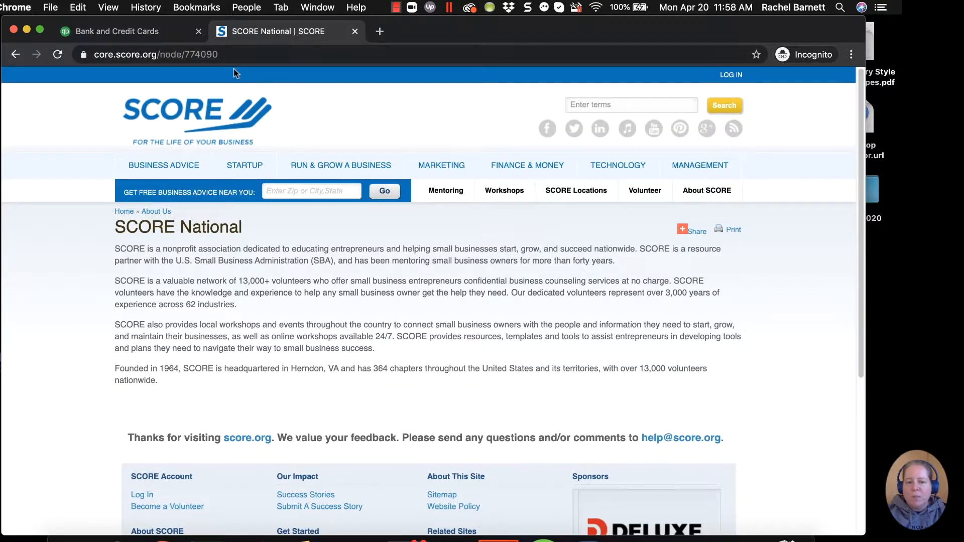
# View the Greater Seattle SCORE Local Workshops page and browse down the listings
pyautogui.click(156, 54)
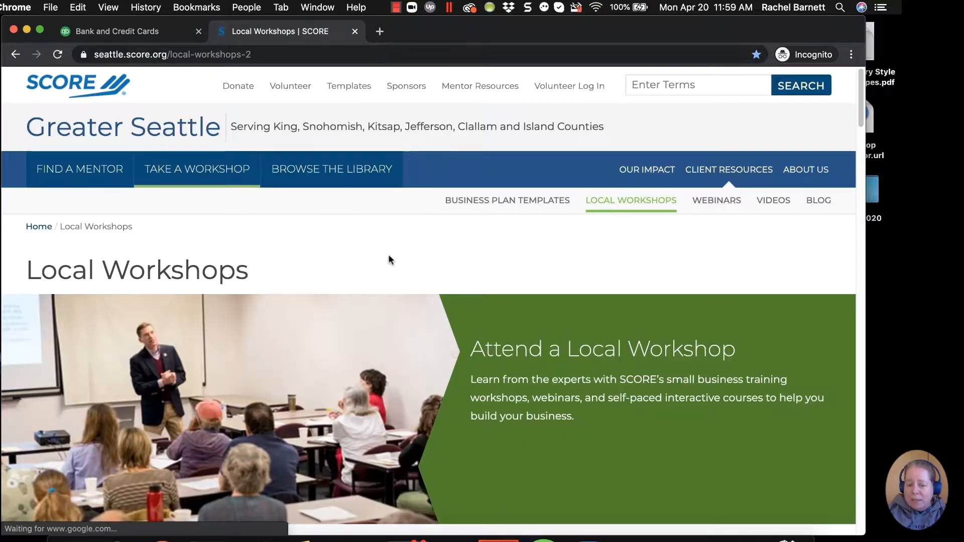
pyautogui.scroll(-3)
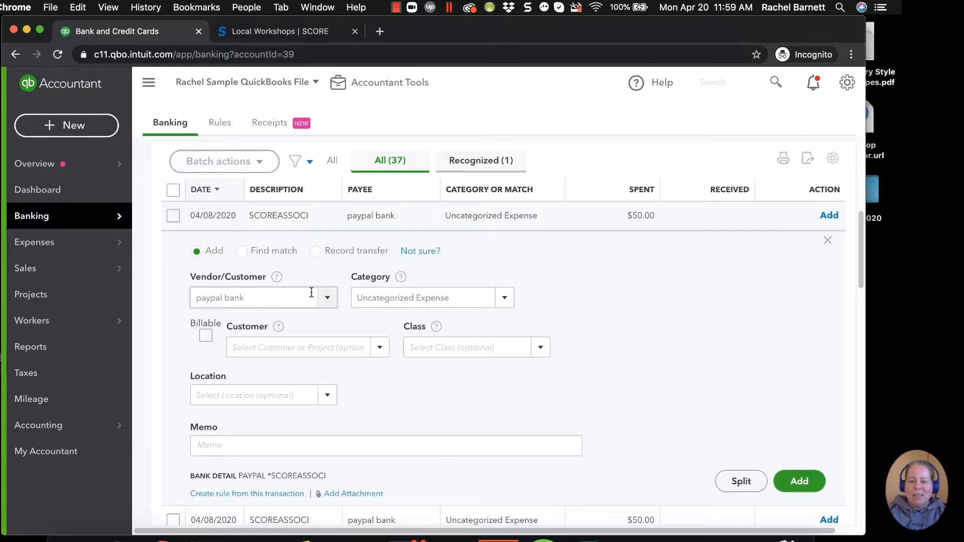
# Set vendor SCORE and category education on the $50 charge and add it to the books
pyautogui.click(262, 297)
pyautogui.write('SCORE')
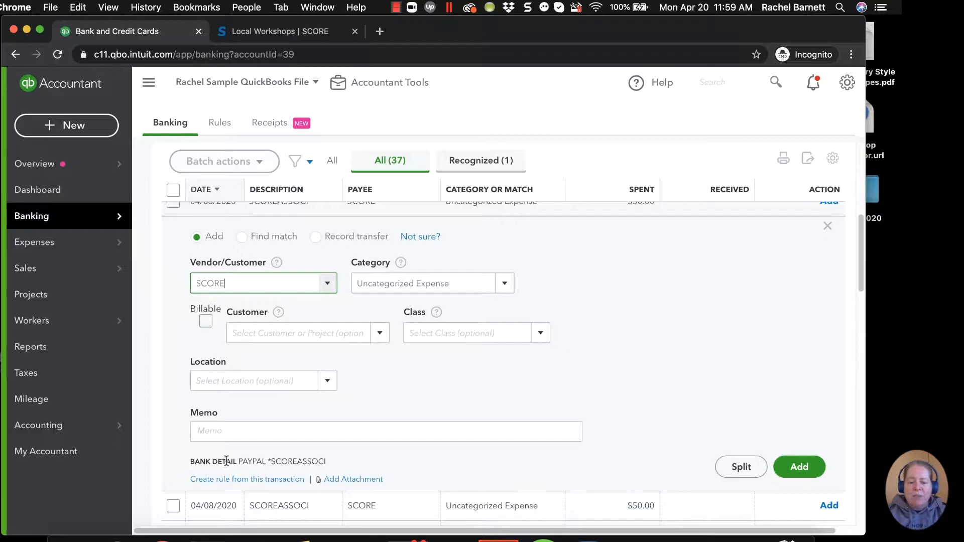
pyautogui.doubleClick(297, 460)
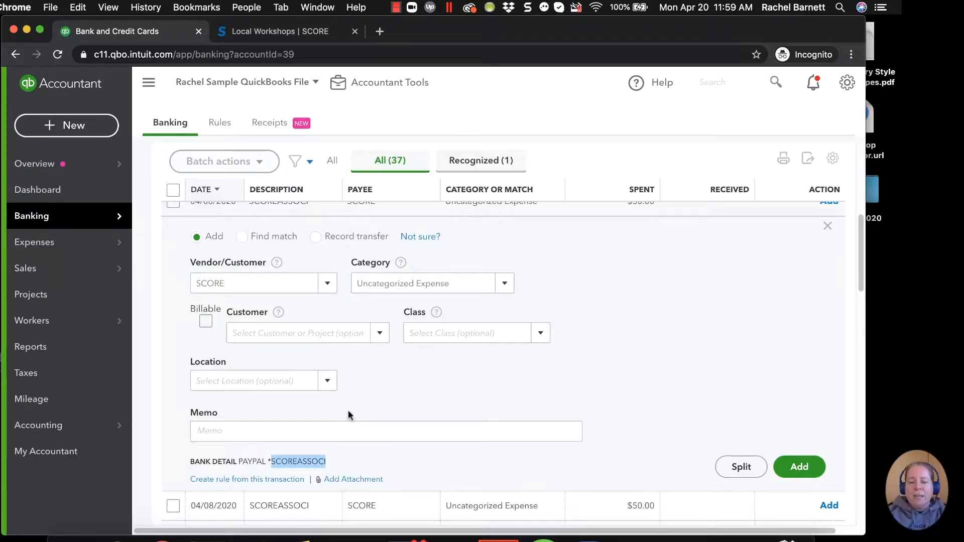
pyautogui.write('education')
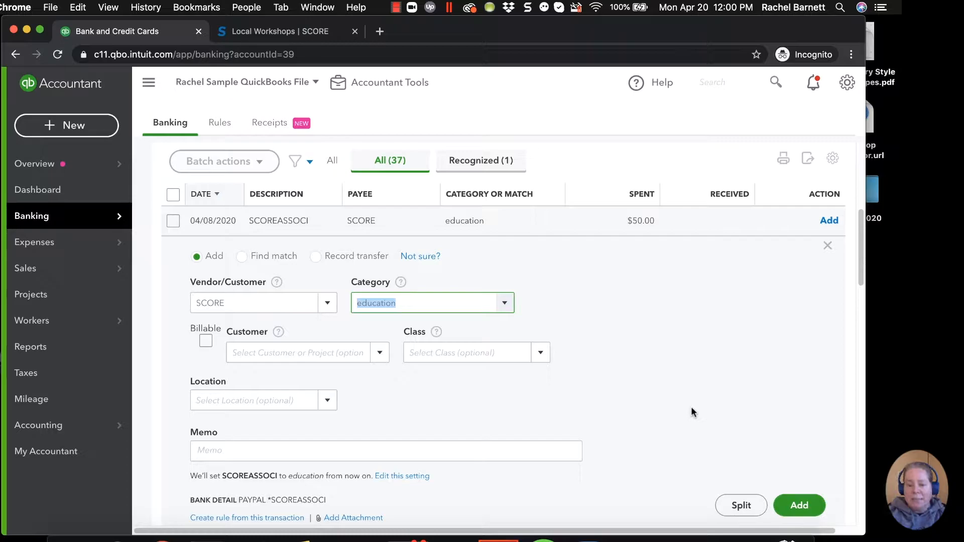
pyautogui.scroll(-3)
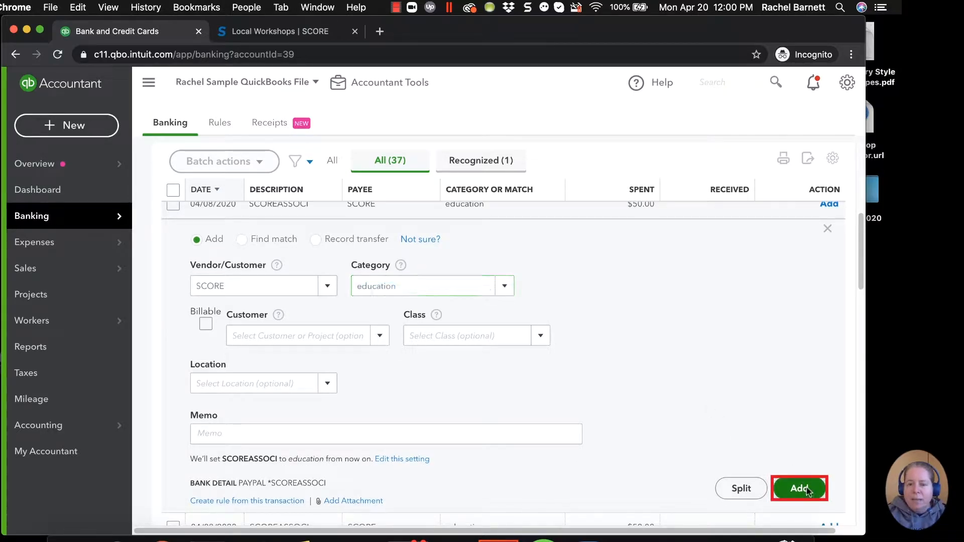
pyautogui.click(799, 488)
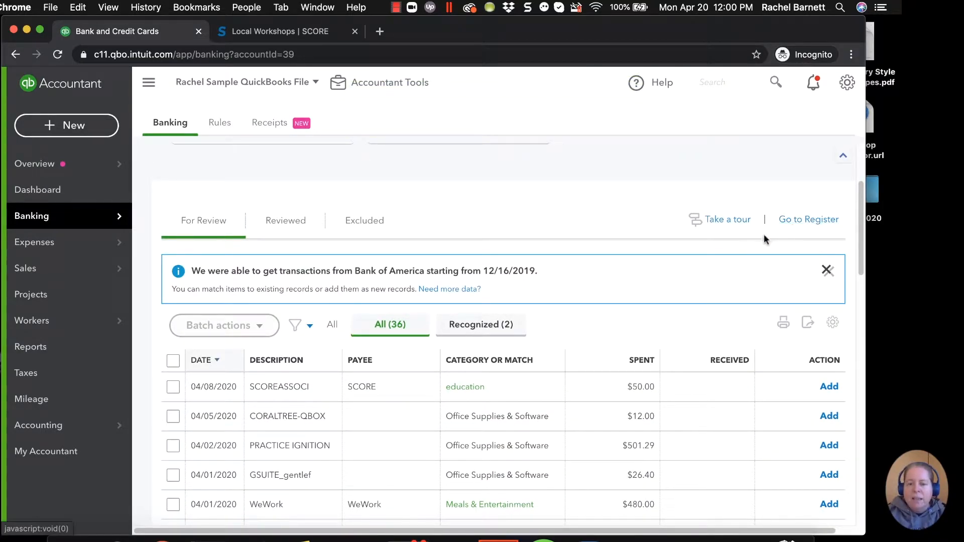
# Go to the B of A credit card register listing the $50 SCORE education expense
pyautogui.click(808, 219)
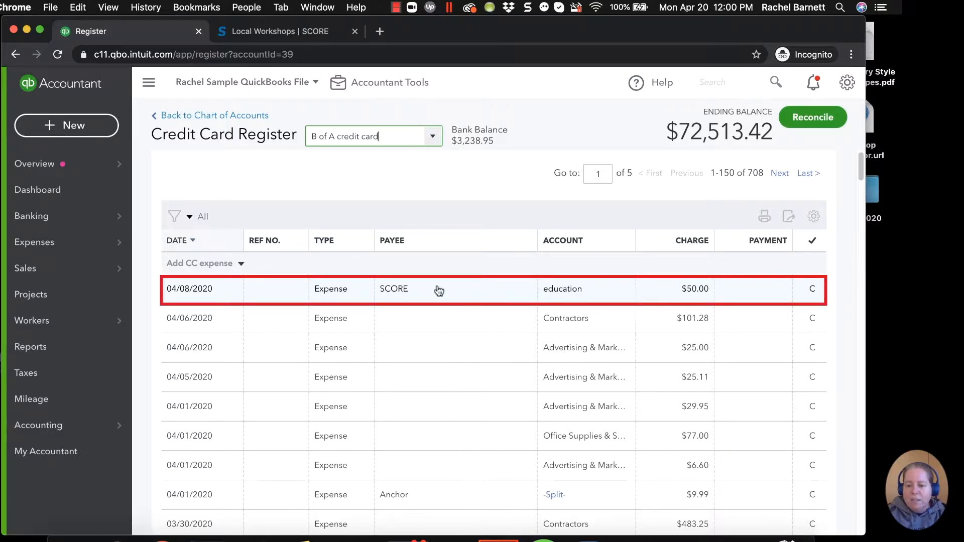
pyautogui.moveTo(421, 293)
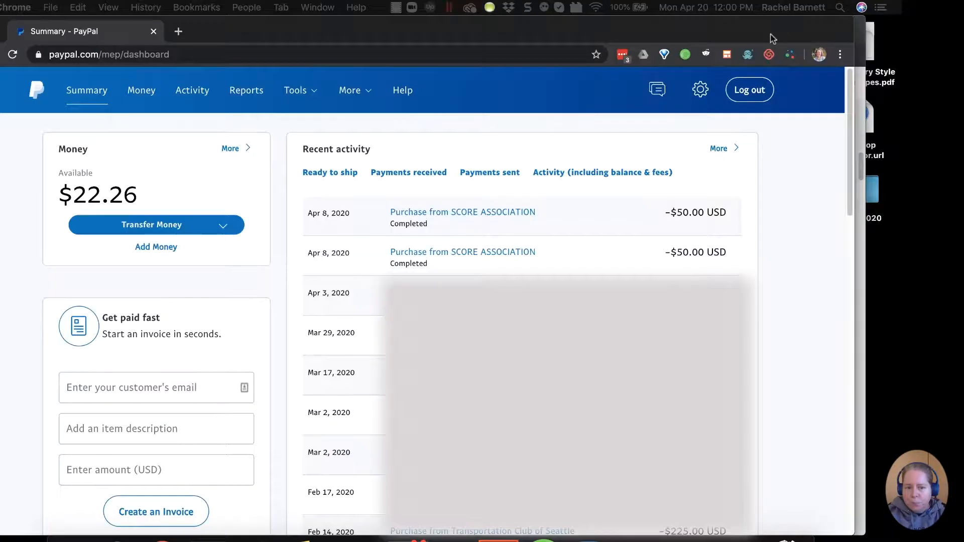
pyautogui.moveTo(760, 31)
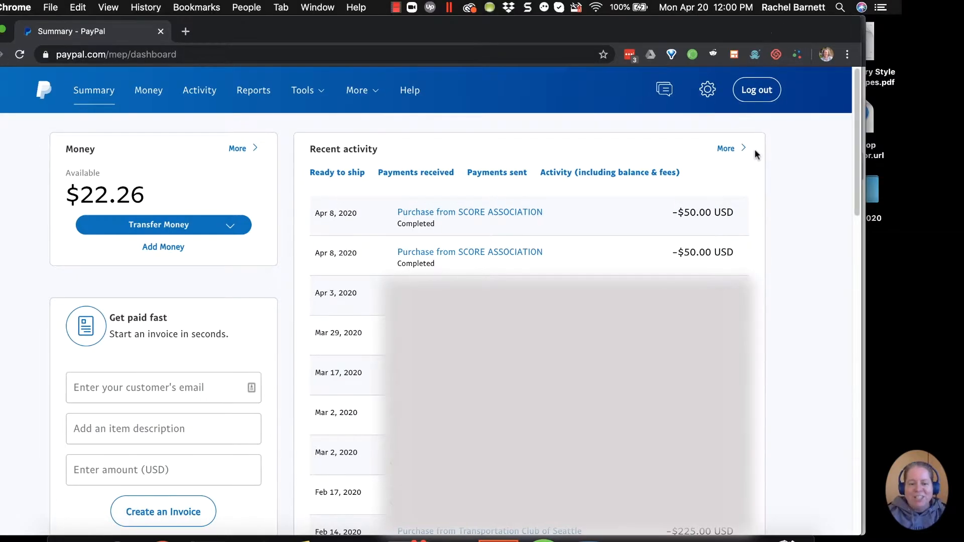
pyautogui.moveTo(257, 163)
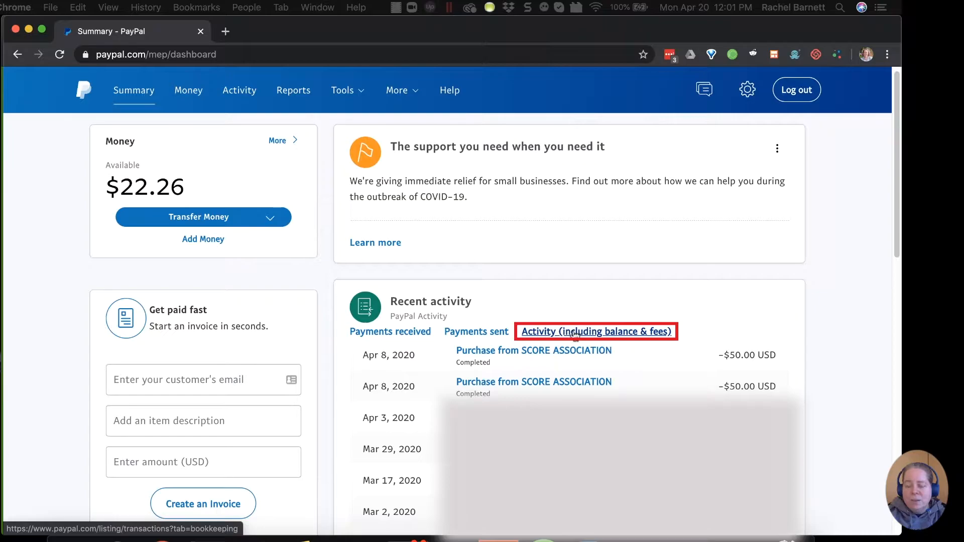
# Show PayPal activity including balance and fees, with two $50 SCORE ASSOCIATION purchases
pyautogui.click(595, 331)
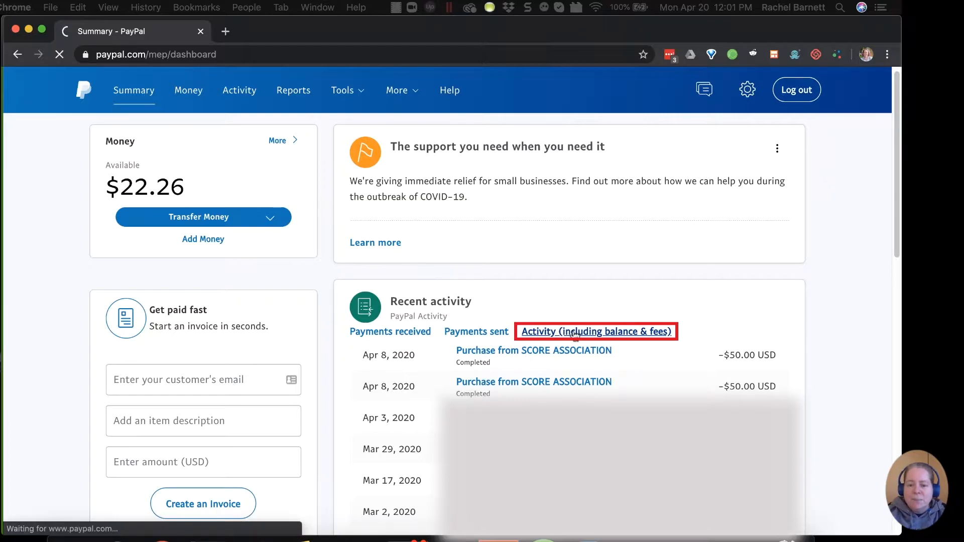
pyautogui.click(596, 331)
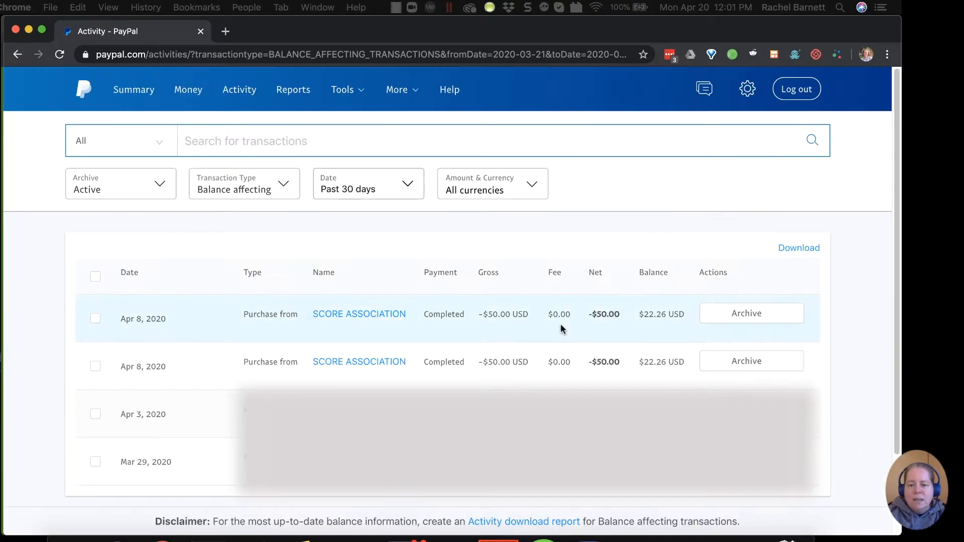
pyautogui.moveTo(265, 311)
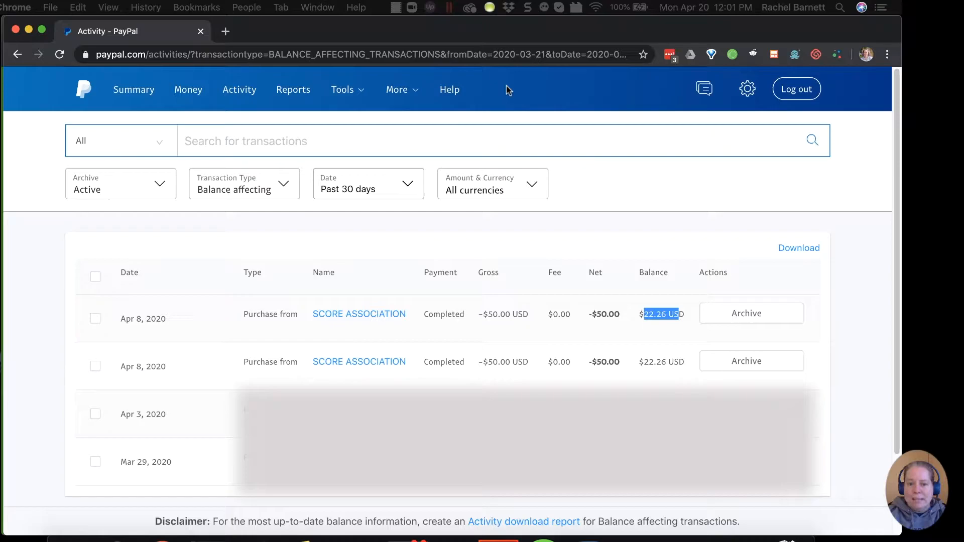
pyautogui.moveTo(133, 89)
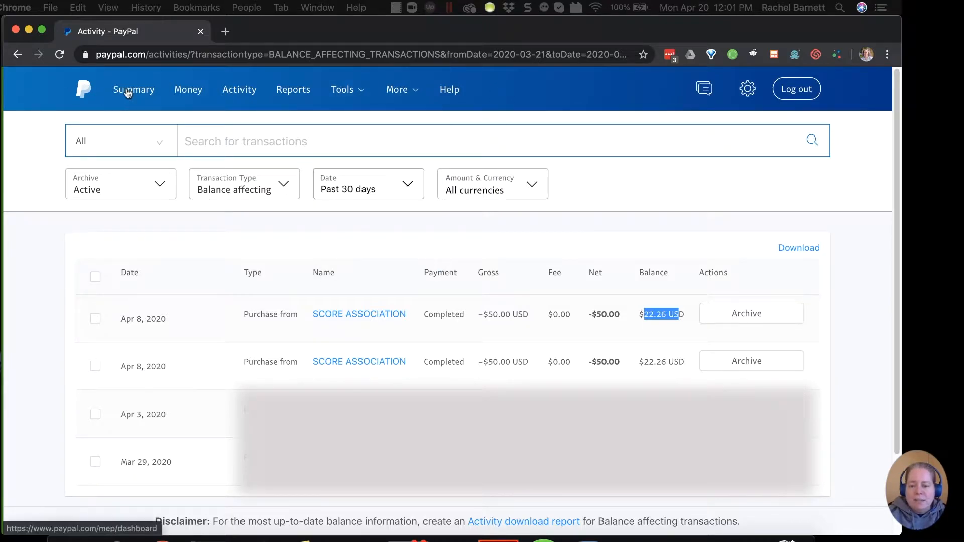
pyautogui.click(133, 90)
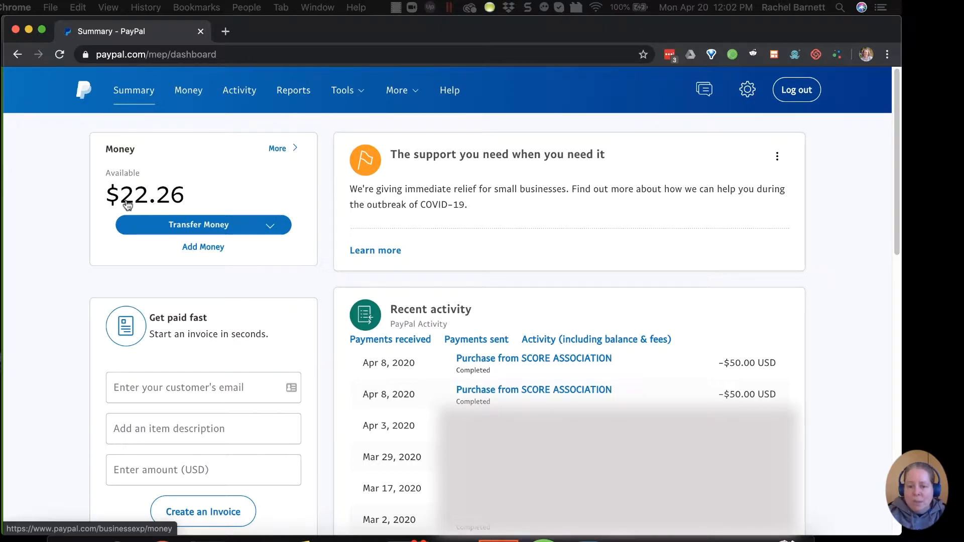
pyautogui.click(596, 338)
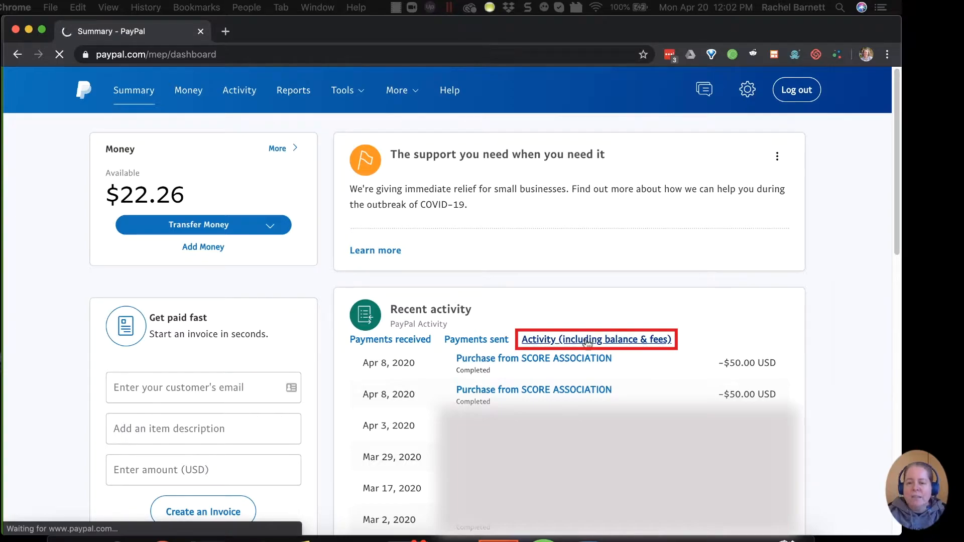
pyautogui.click(595, 339)
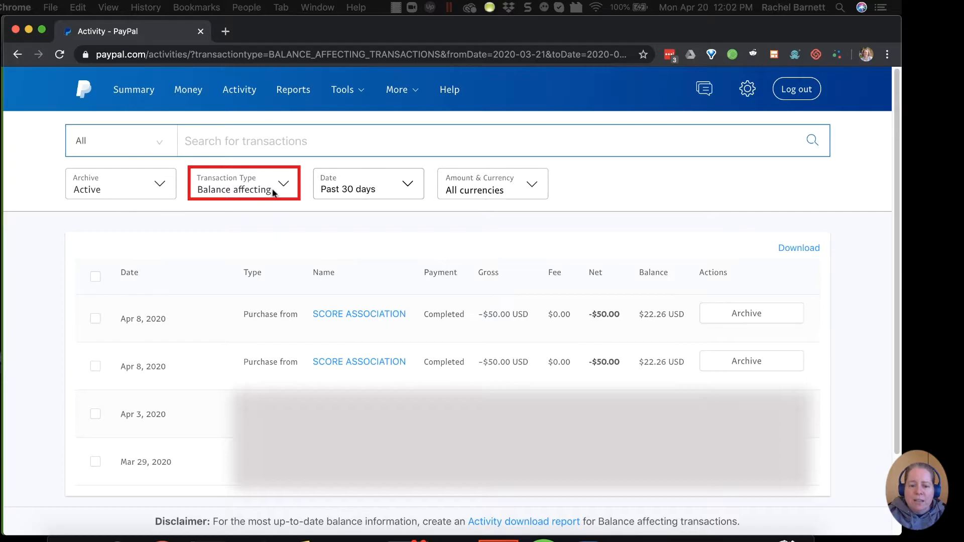
# Show all PayPal transactions and expand the first SCORE purchase to its $50 credit card withdrawal
pyautogui.click(243, 183)
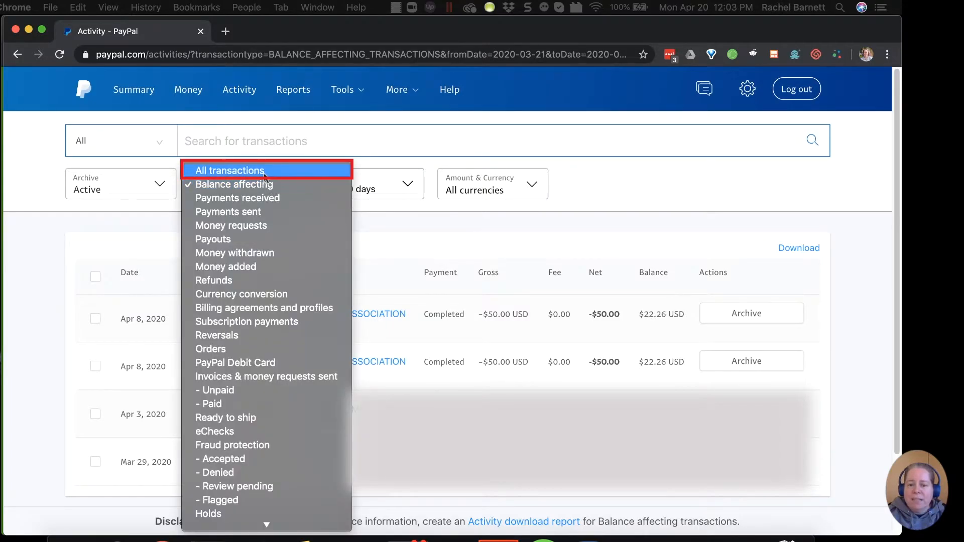
pyautogui.click(229, 171)
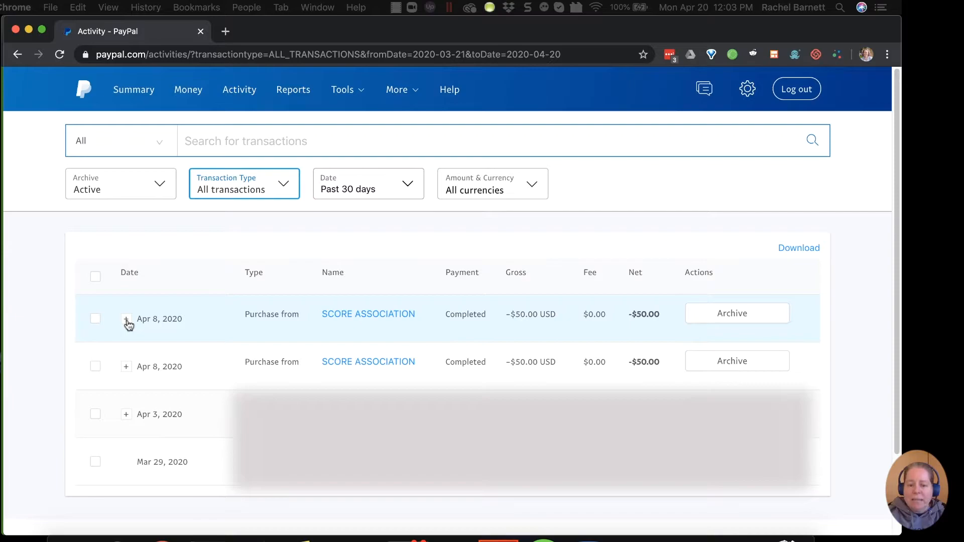
pyautogui.click(126, 320)
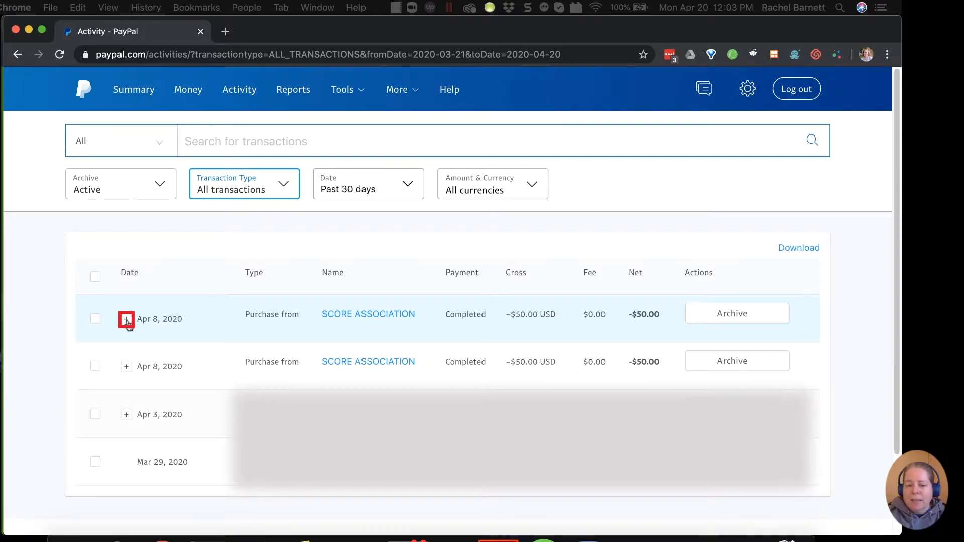
pyautogui.click(127, 318)
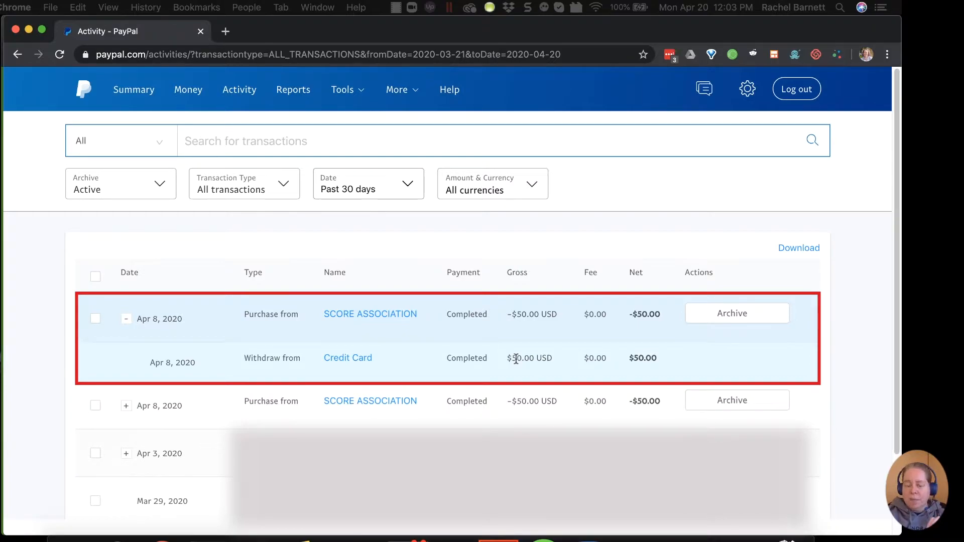
pyautogui.moveTo(498, 354)
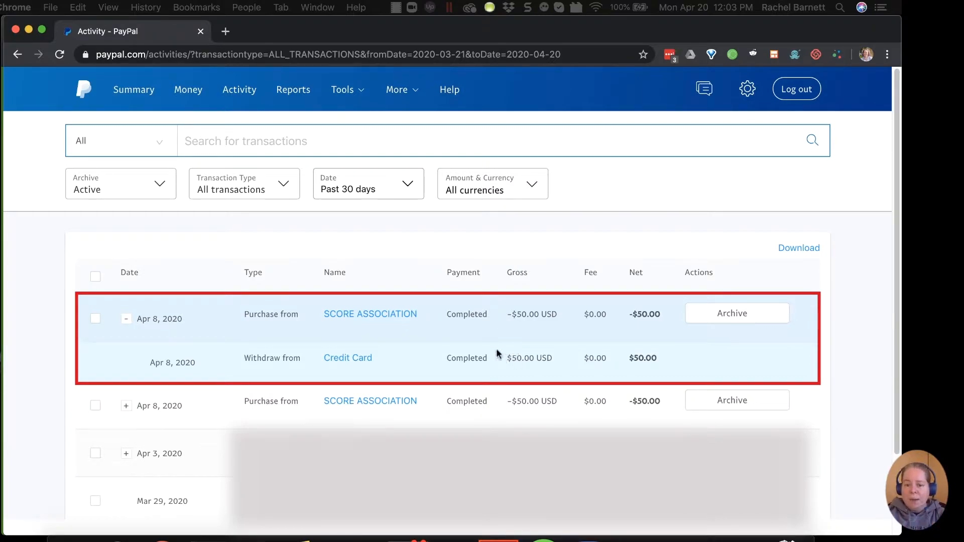
pyautogui.moveTo(400, 321)
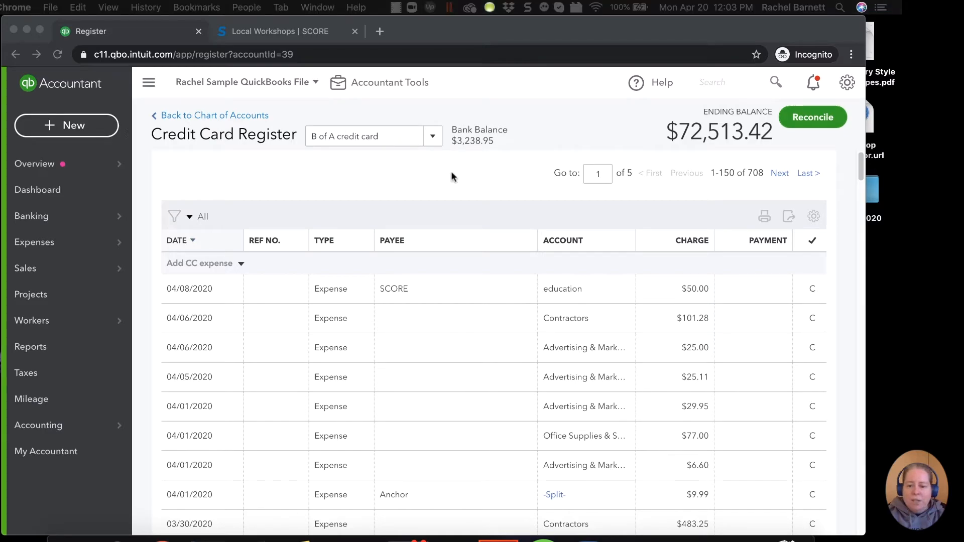
pyautogui.moveTo(423, 282)
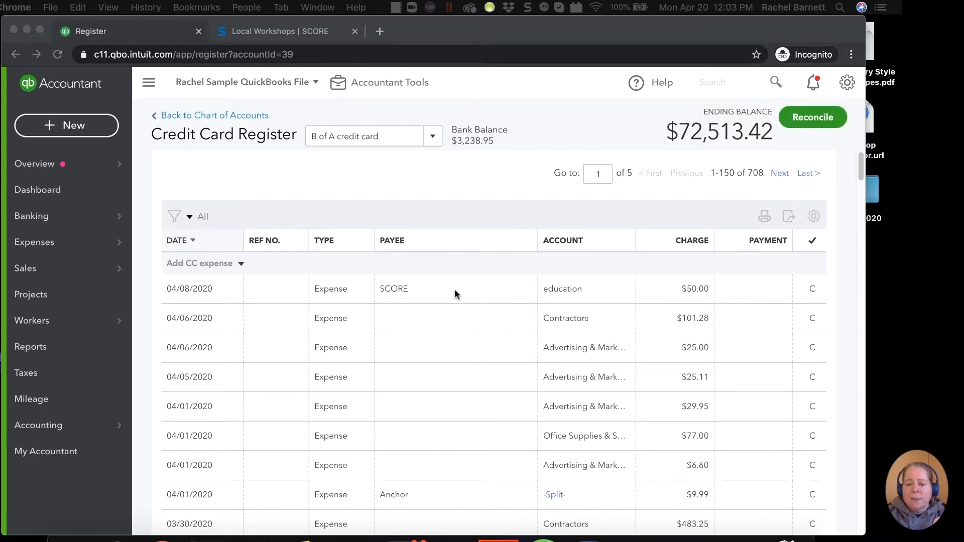
# Switch the register from the B of A credit card to the PayPal account
pyautogui.click(455, 288)
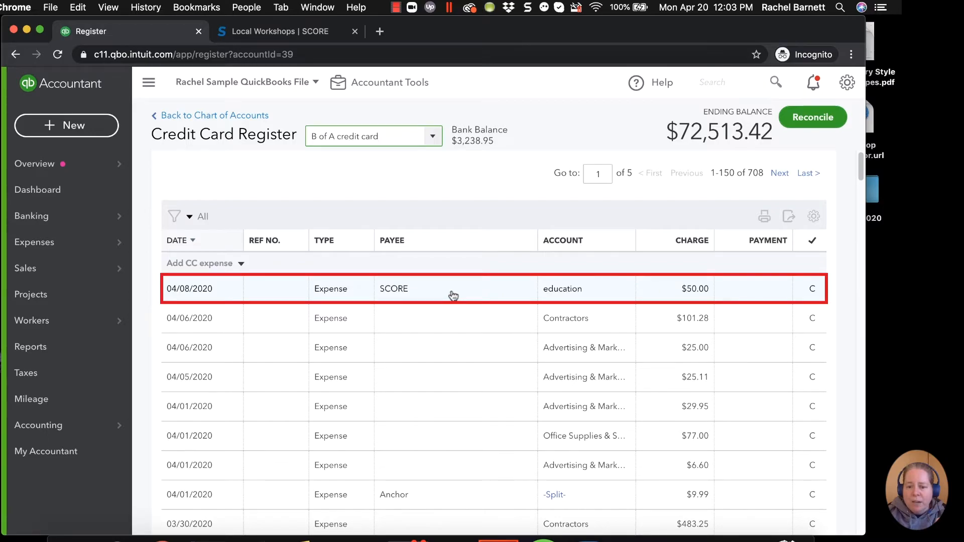
pyautogui.moveTo(569, 288)
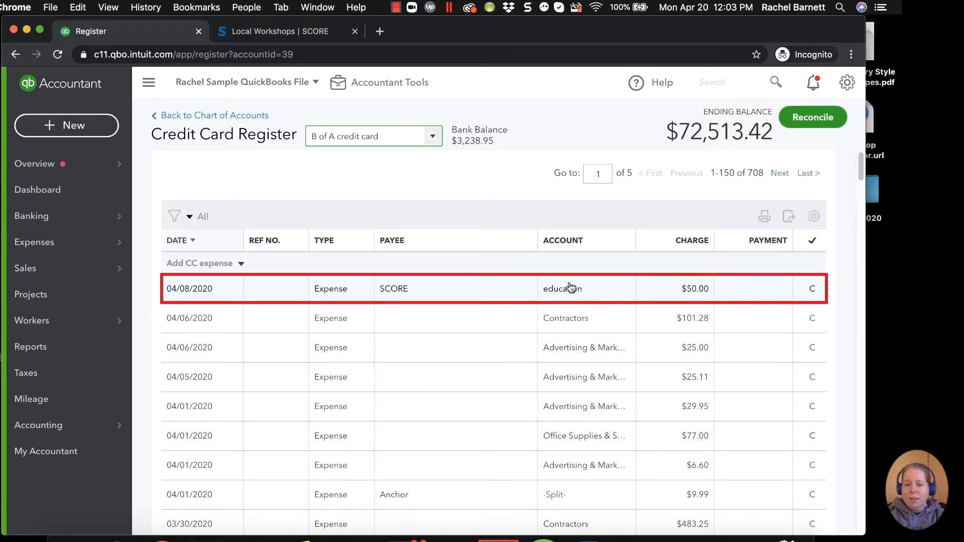
pyautogui.click(432, 135)
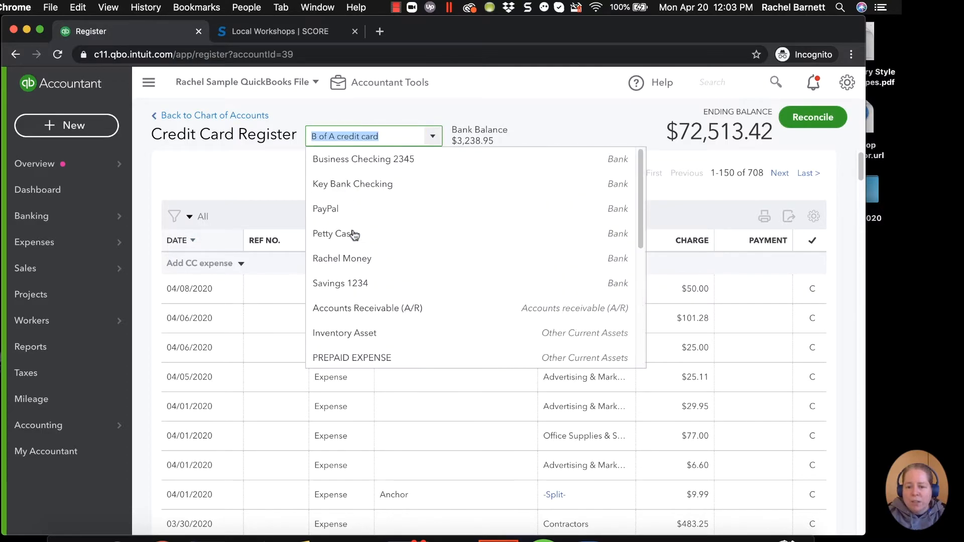
pyautogui.click(325, 208)
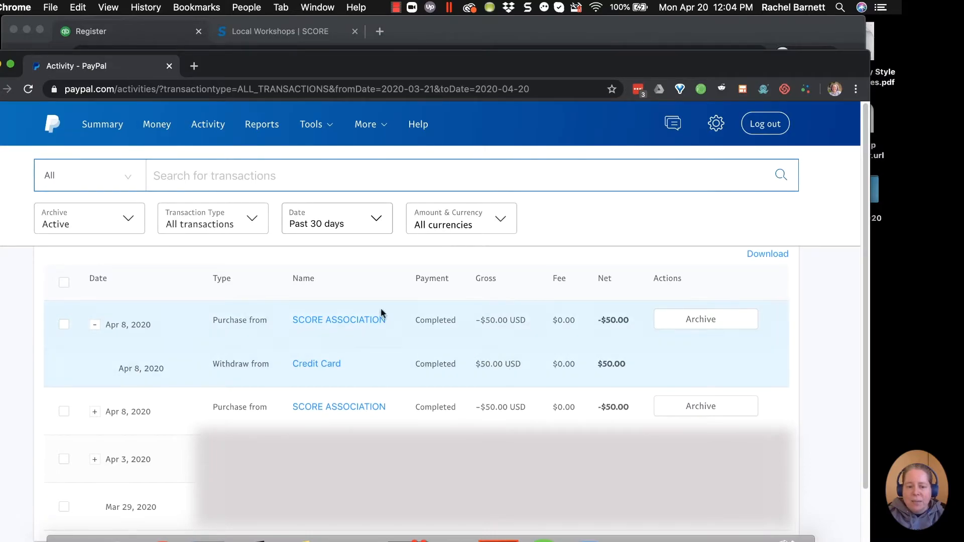
pyautogui.moveTo(498, 374)
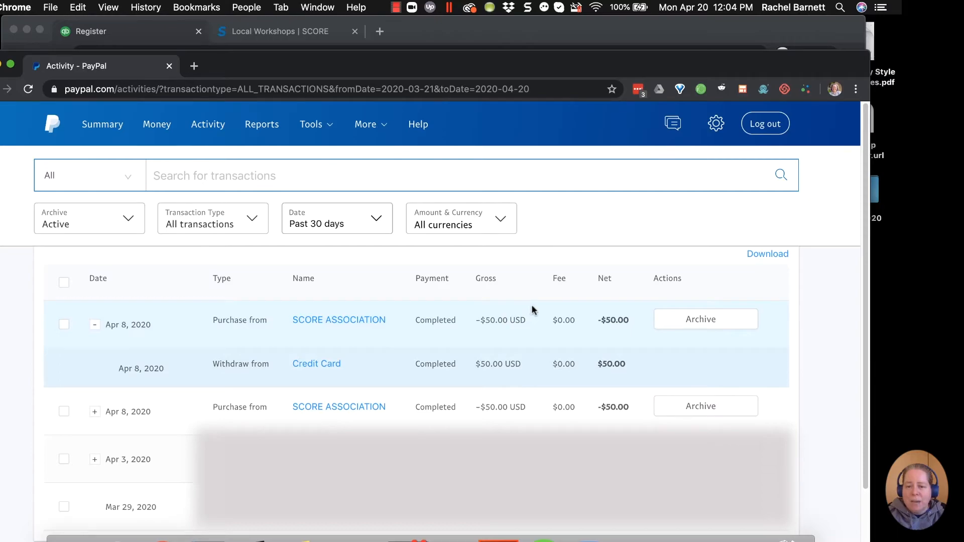
pyautogui.click(99, 31)
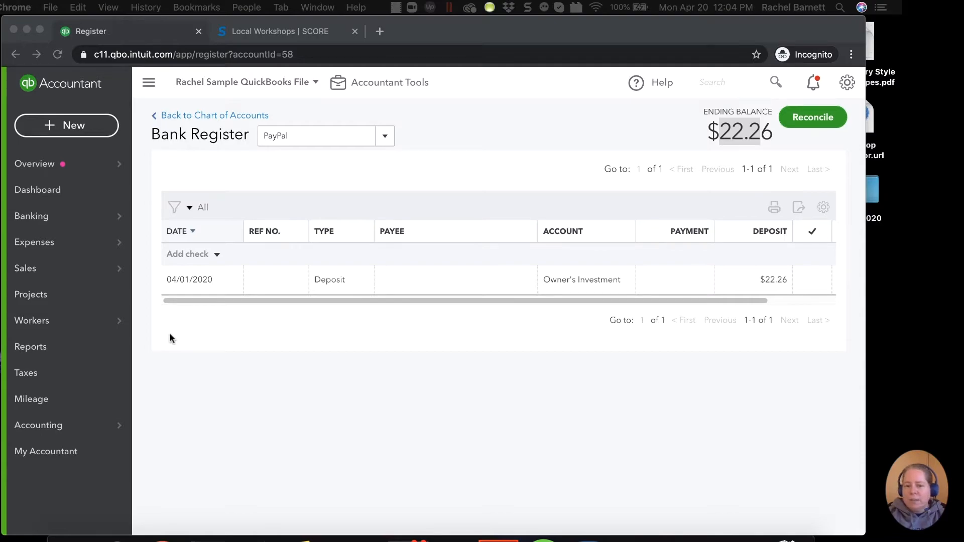
pyautogui.moveTo(270, 283)
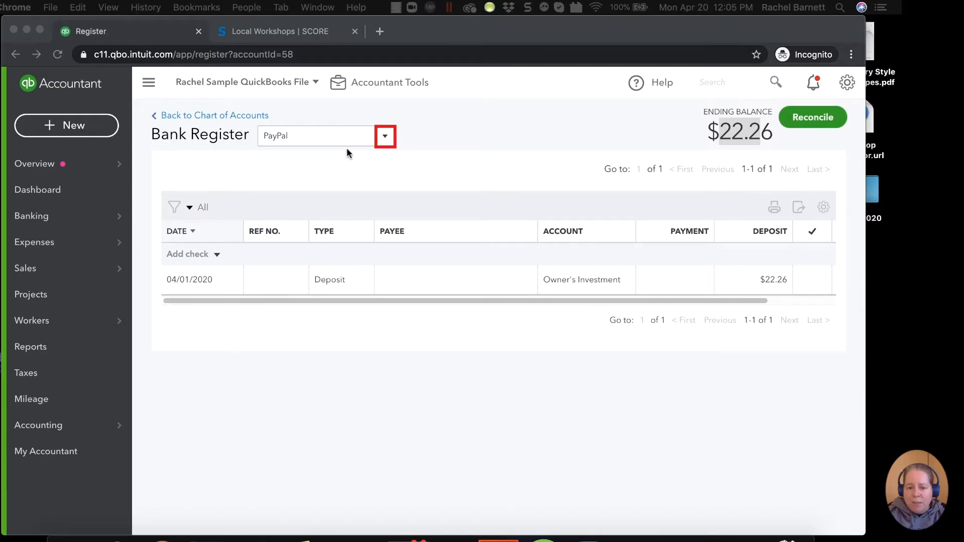
# Return to the B of A credit card register and delete the $50 SCORE education expense, confirming
pyautogui.click(385, 135)
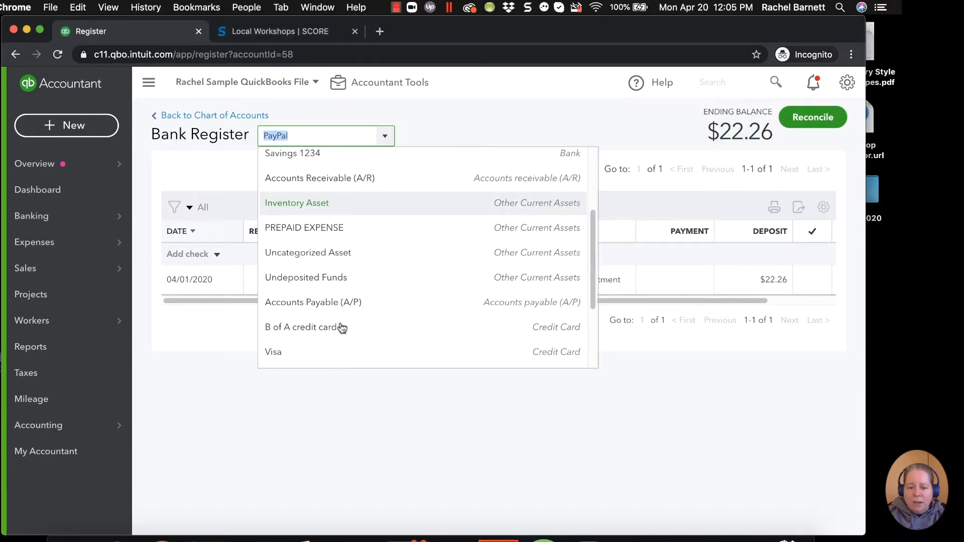
pyautogui.click(305, 328)
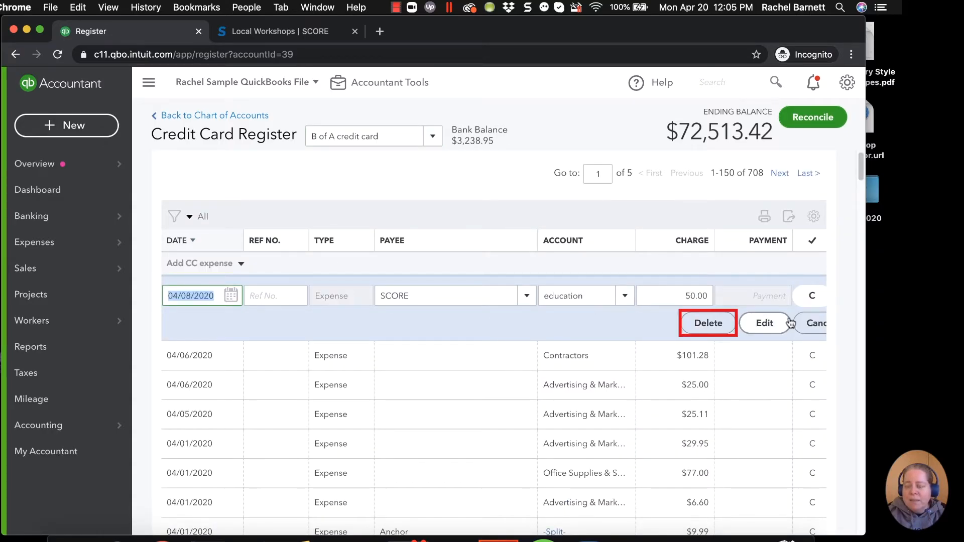
pyautogui.click(707, 323)
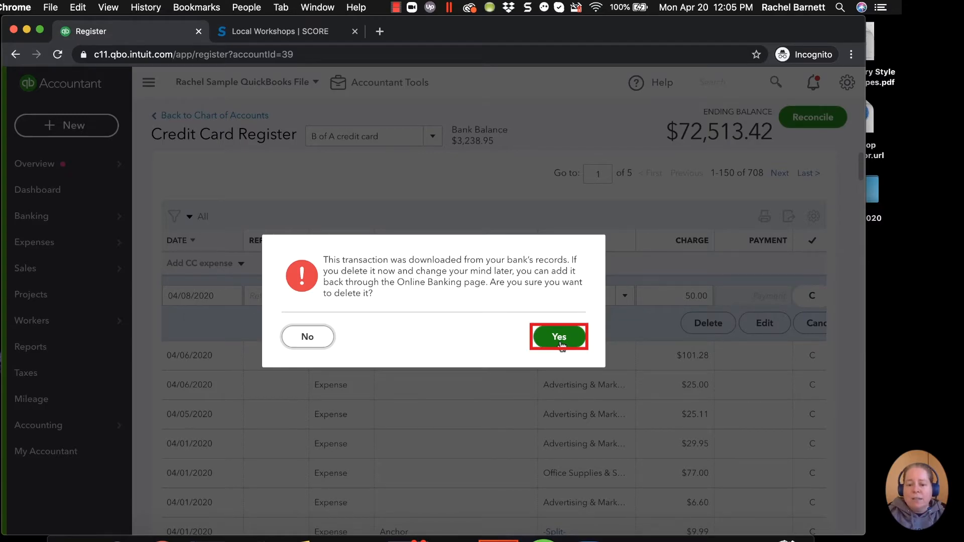
pyautogui.click(557, 336)
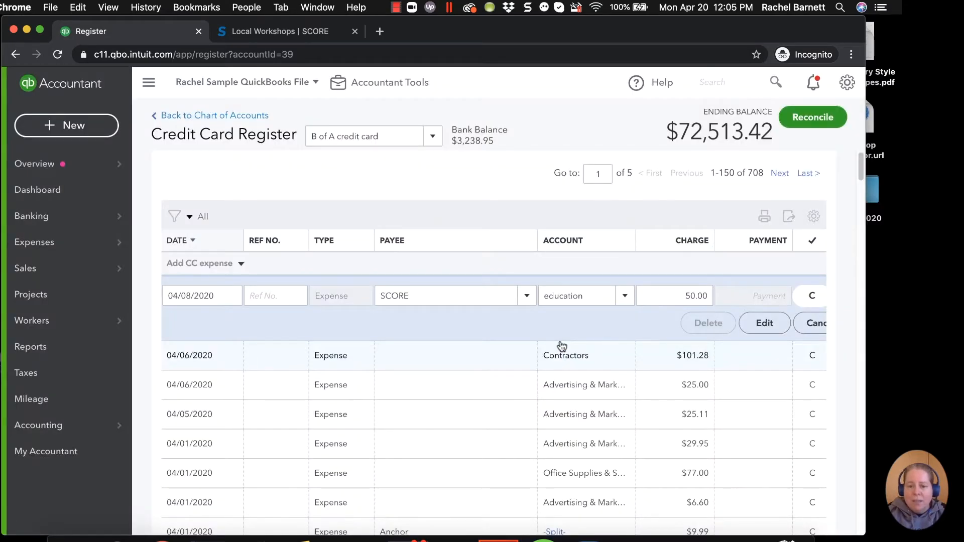
pyautogui.click(706, 322)
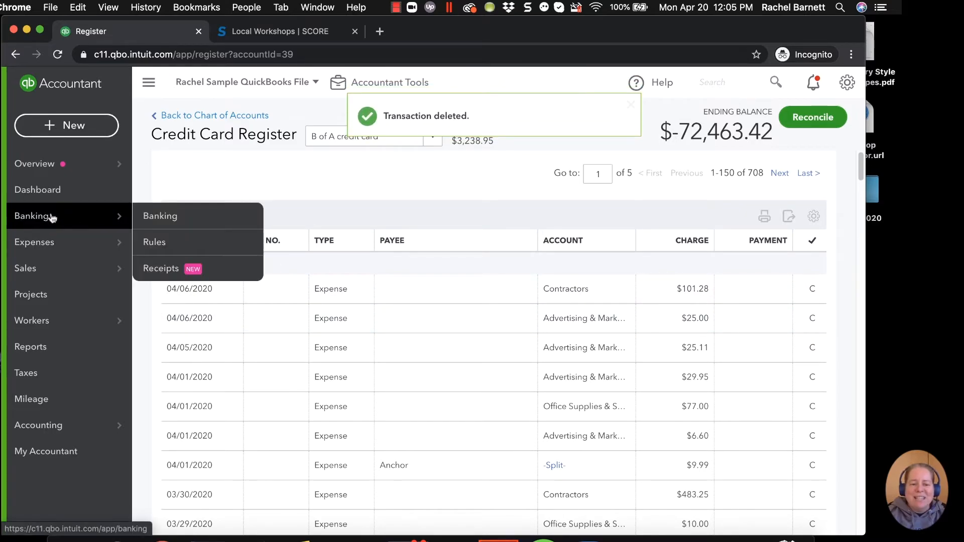
# From For Review, record the $50 SCOREASSOCI charge as a transfer to the PayPal account
pyautogui.click(160, 216)
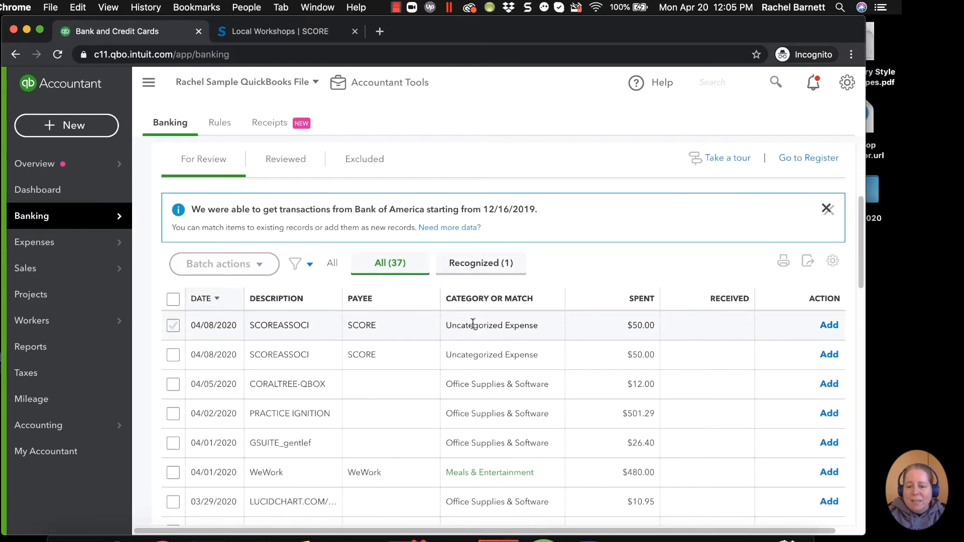
pyautogui.click(278, 325)
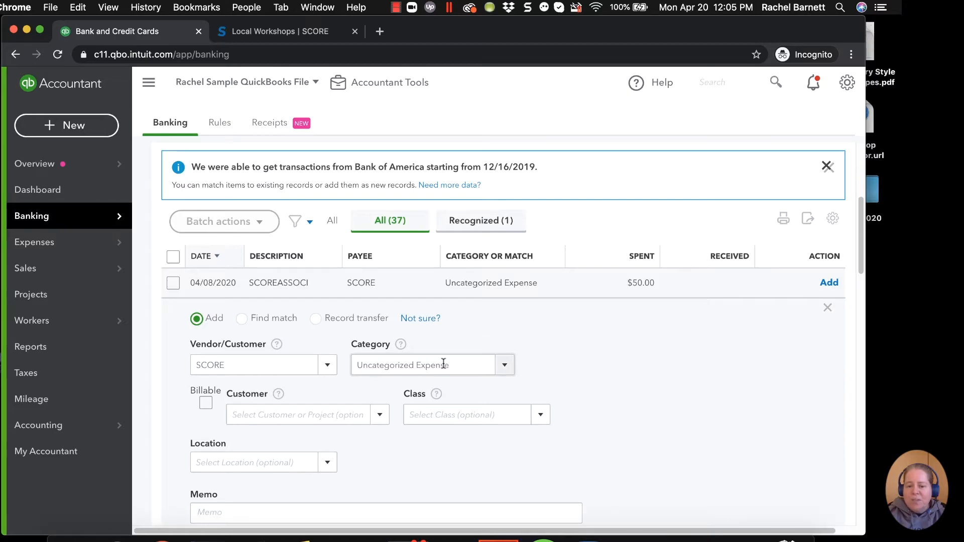
pyautogui.click(421, 364)
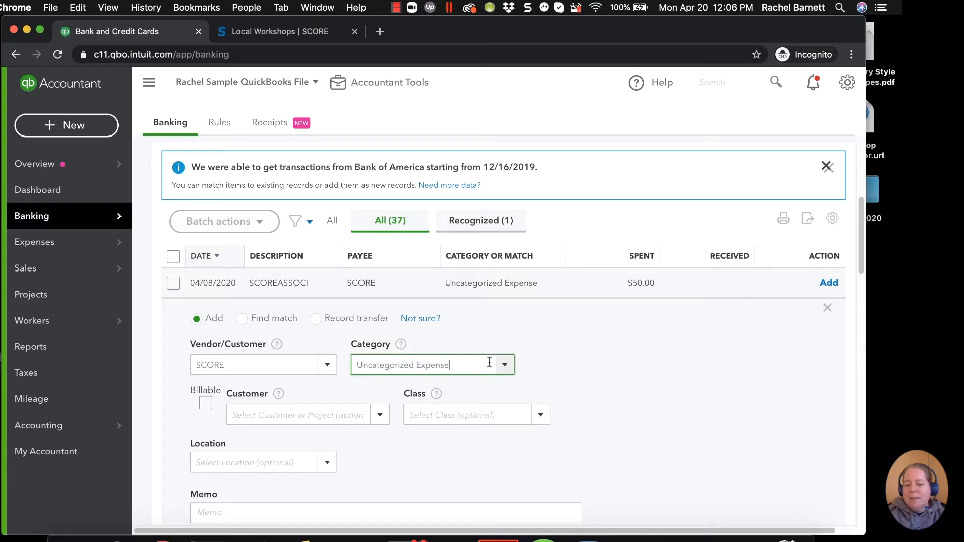
pyautogui.click(503, 365)
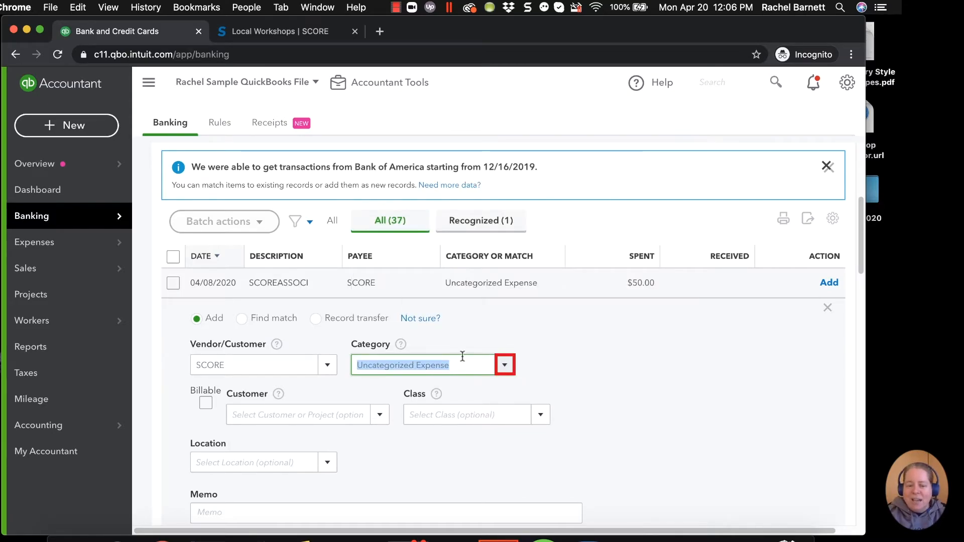
pyautogui.click(255, 364)
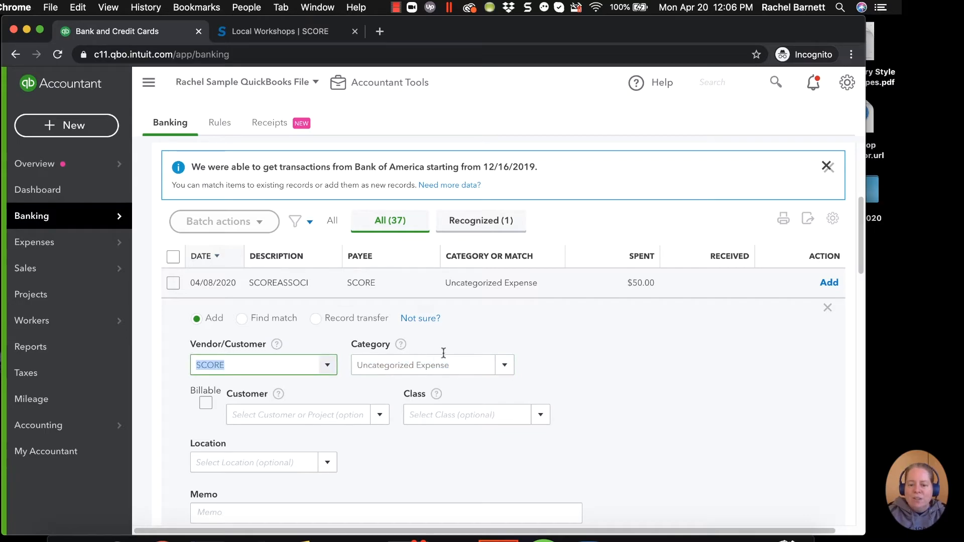
pyautogui.click(423, 365)
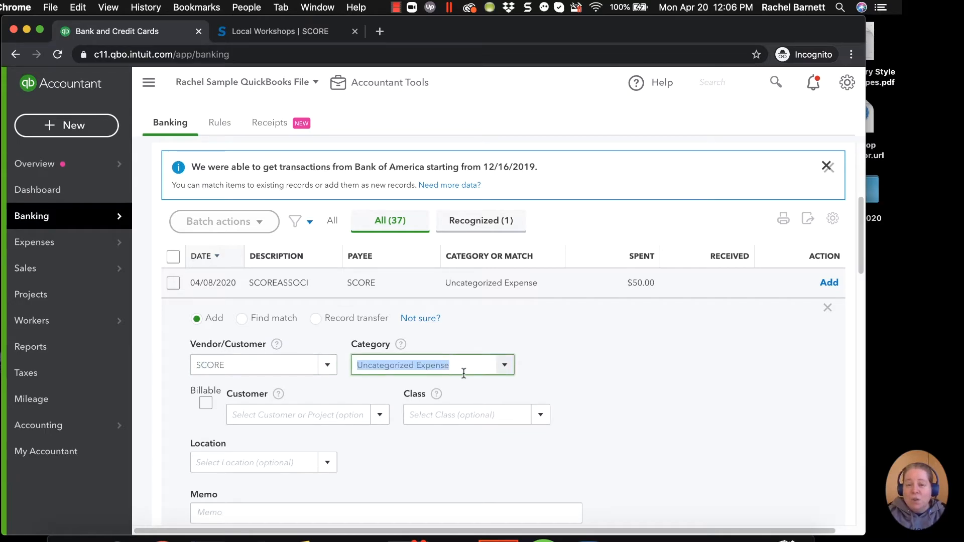
pyautogui.click(263, 365)
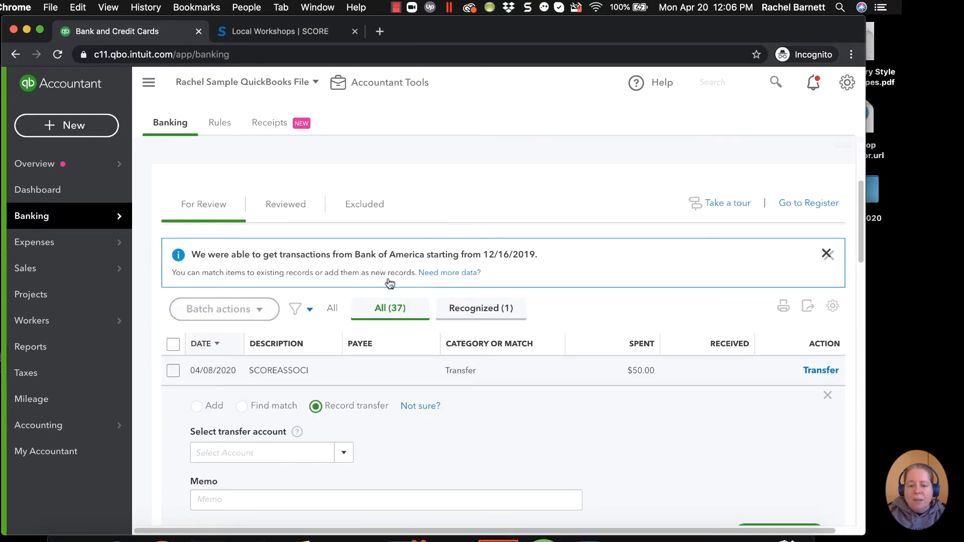
pyautogui.write('paypal')
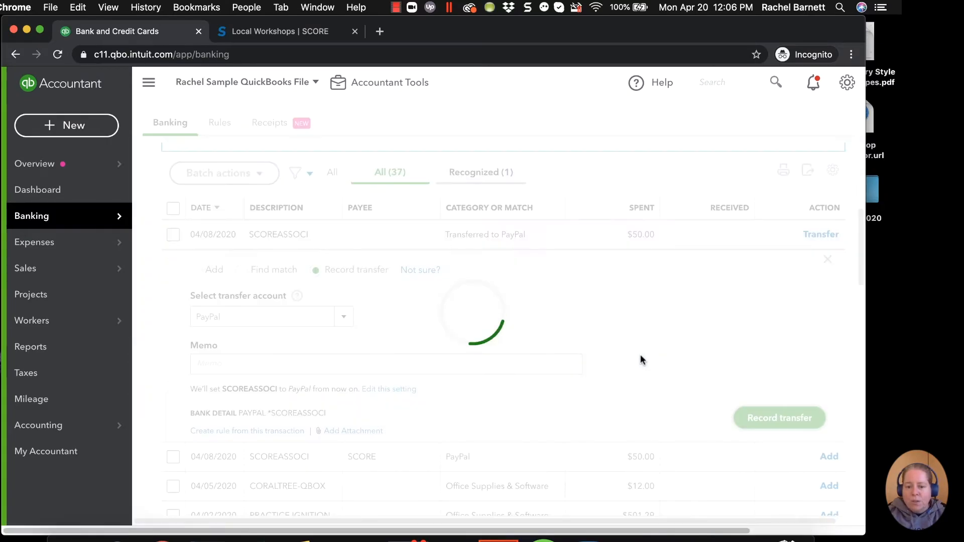
pyautogui.click(779, 418)
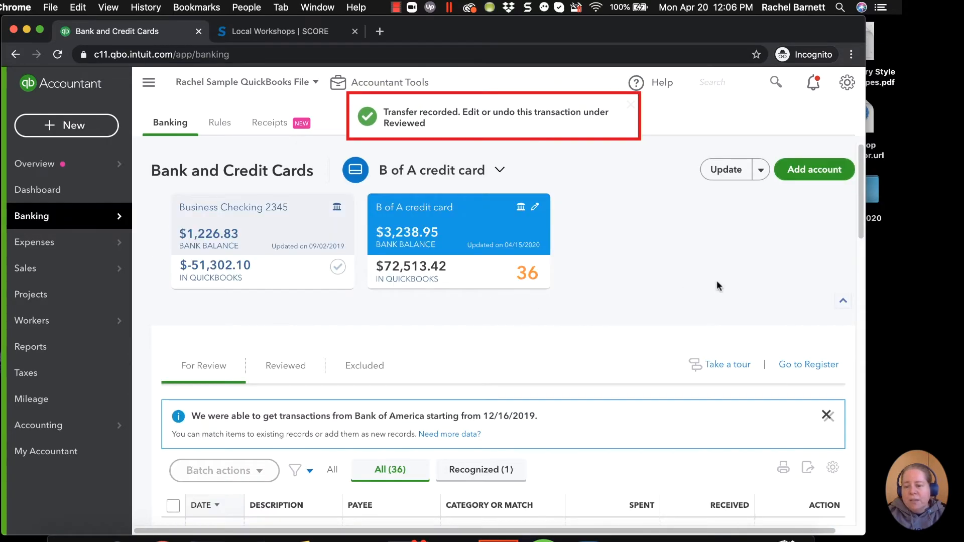
pyautogui.moveTo(596, 247)
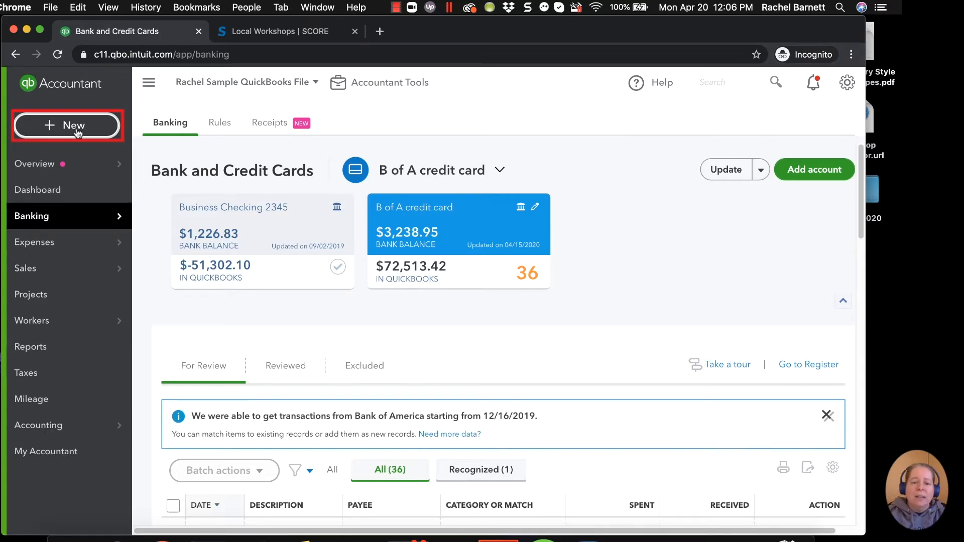
# Create a new Expense from + New, paid from the B of A credit card
pyautogui.click(67, 125)
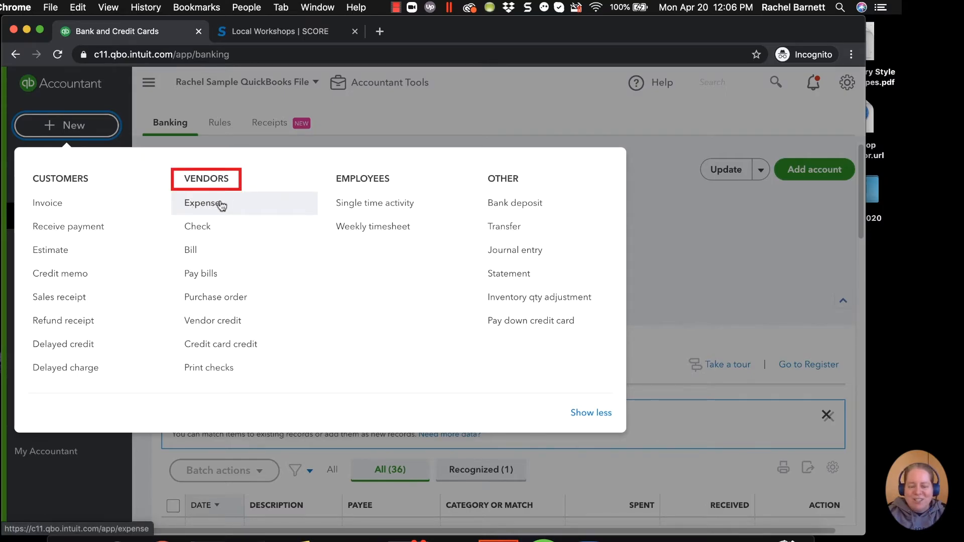
pyautogui.click(200, 204)
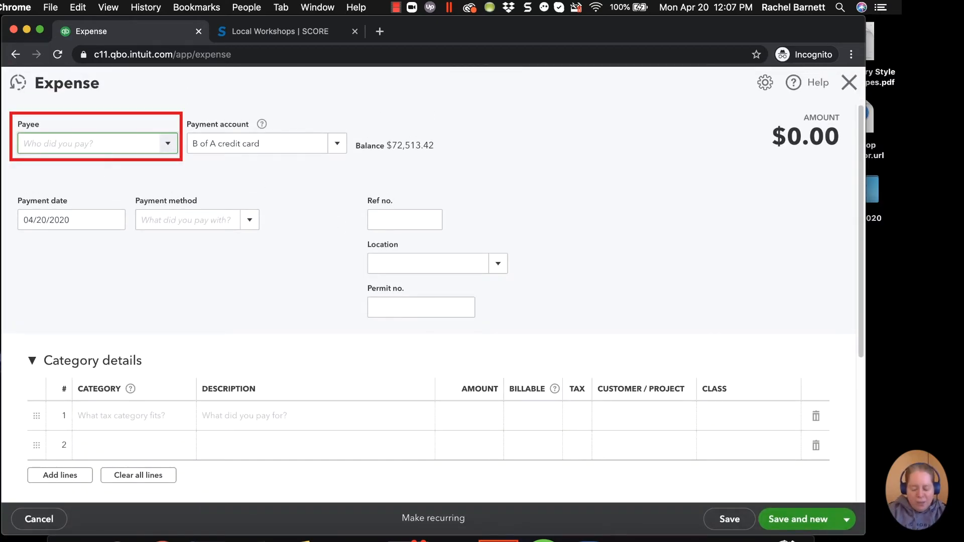
# Fill the expense: payee SCORE, payment account PayPal, date 04/08/2020, education, 50.00
pyautogui.write('s')
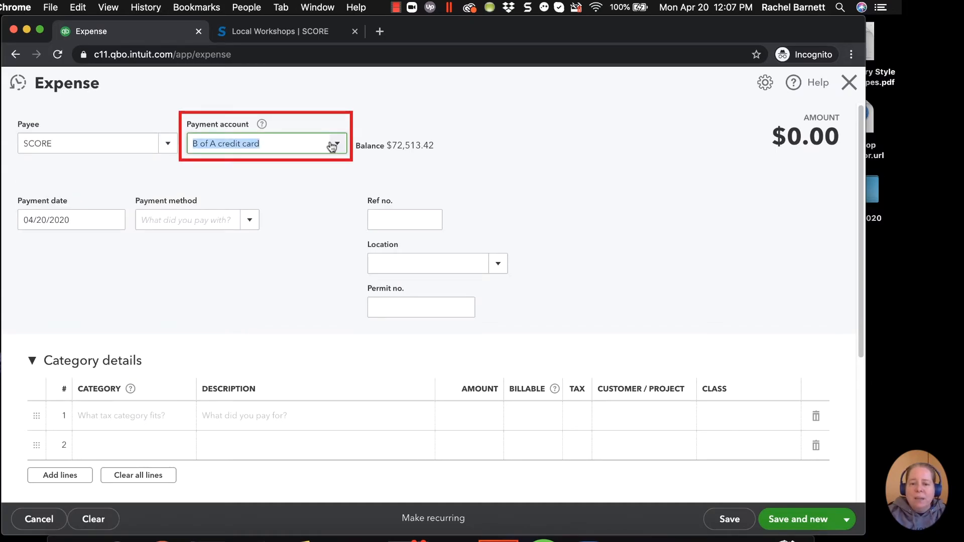
pyautogui.write('PayPal')
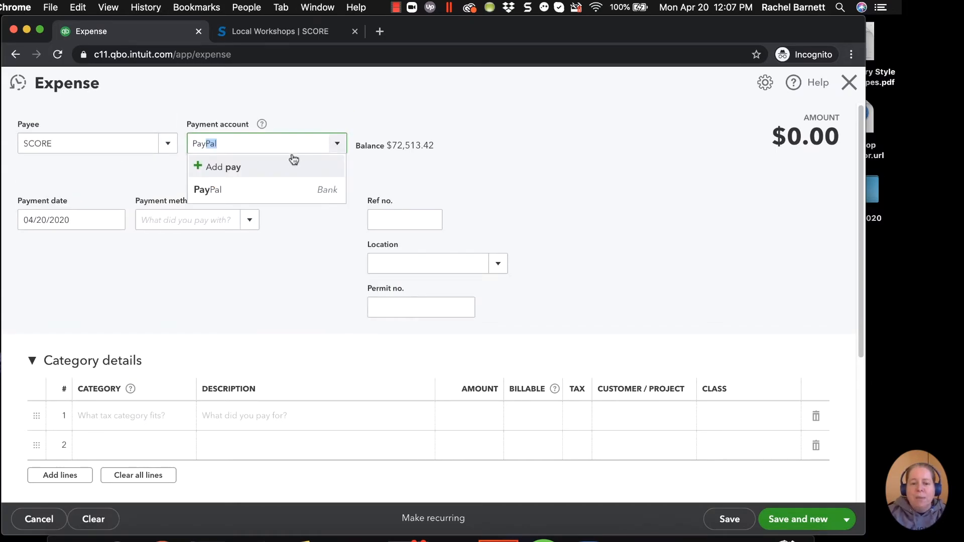
pyautogui.click(207, 189)
pyautogui.write('50')
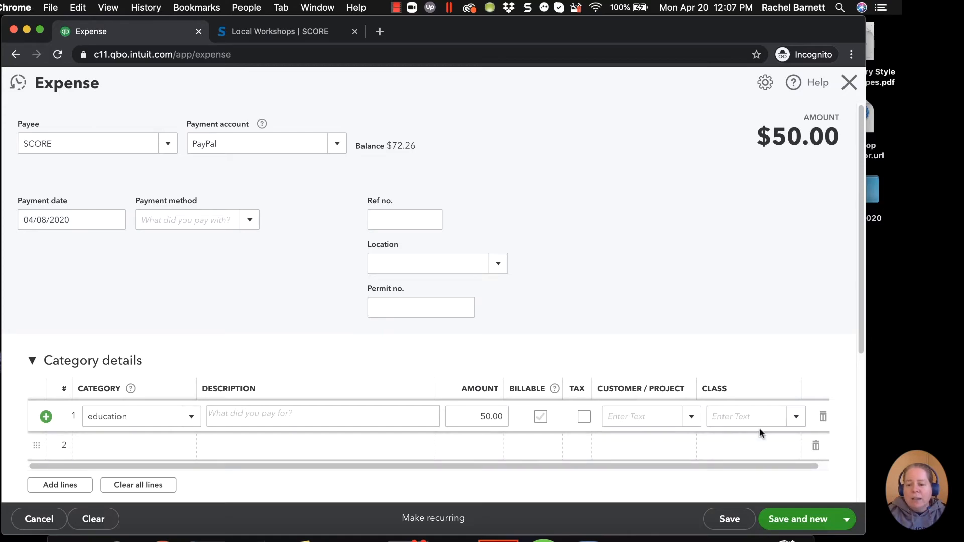
pyautogui.click(421, 307)
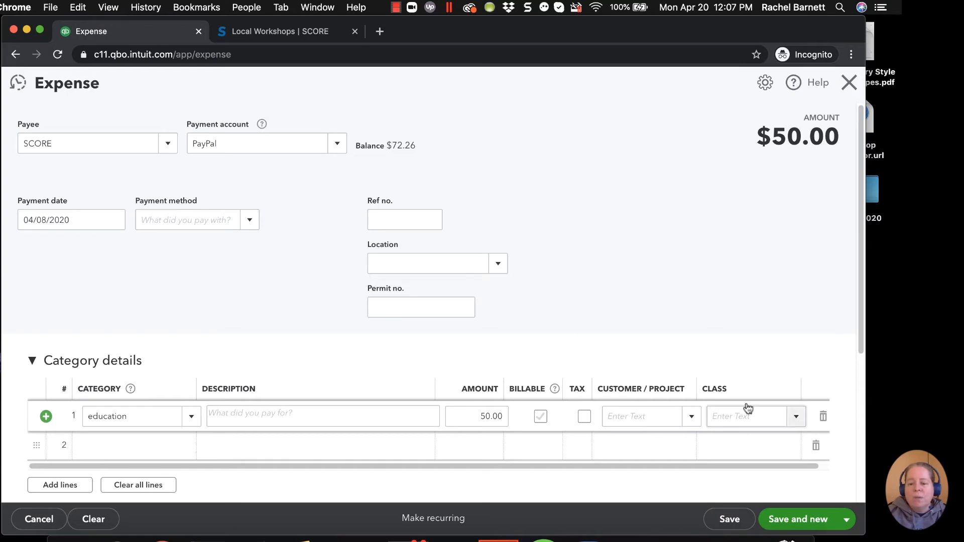
# Save and close the SCORE expense, returning to the banking page
pyautogui.click(848, 519)
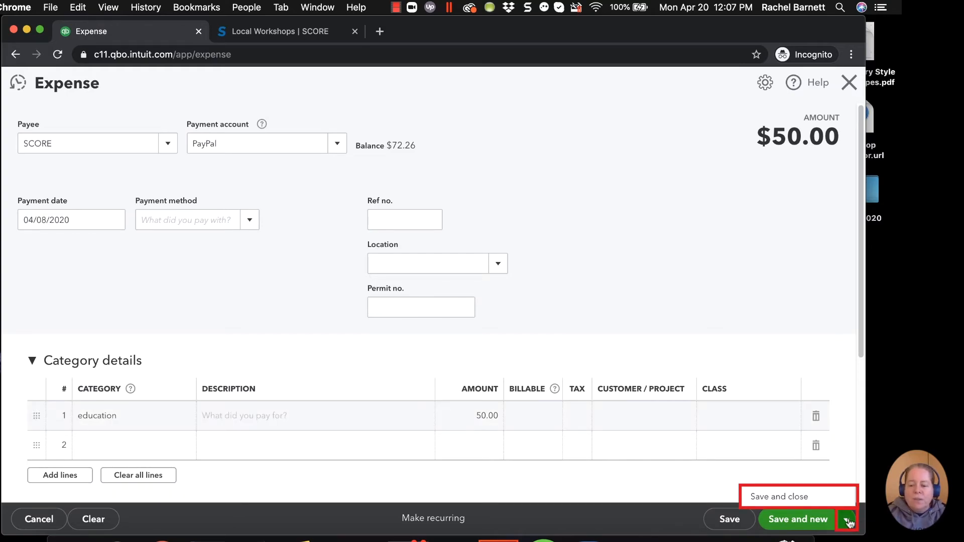
pyautogui.moveTo(778, 497)
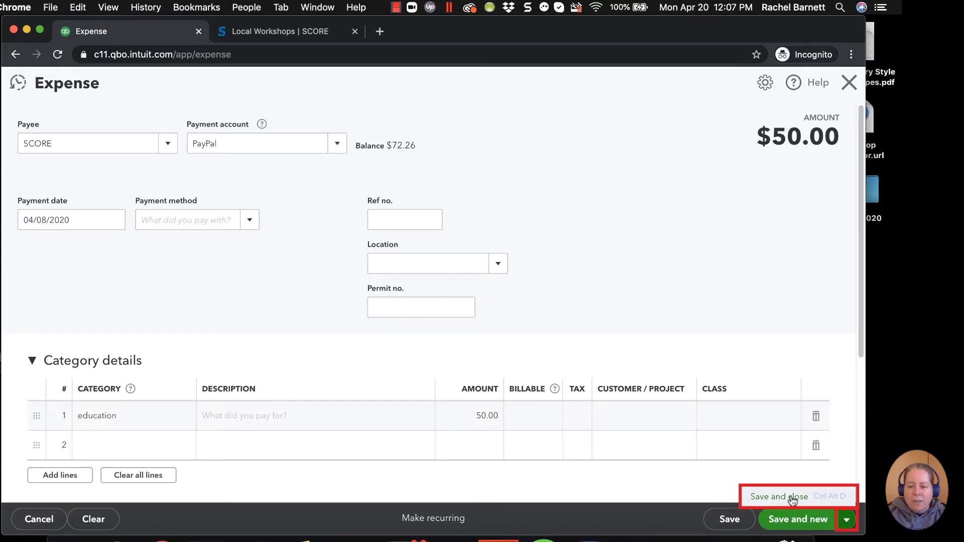
pyautogui.click(778, 496)
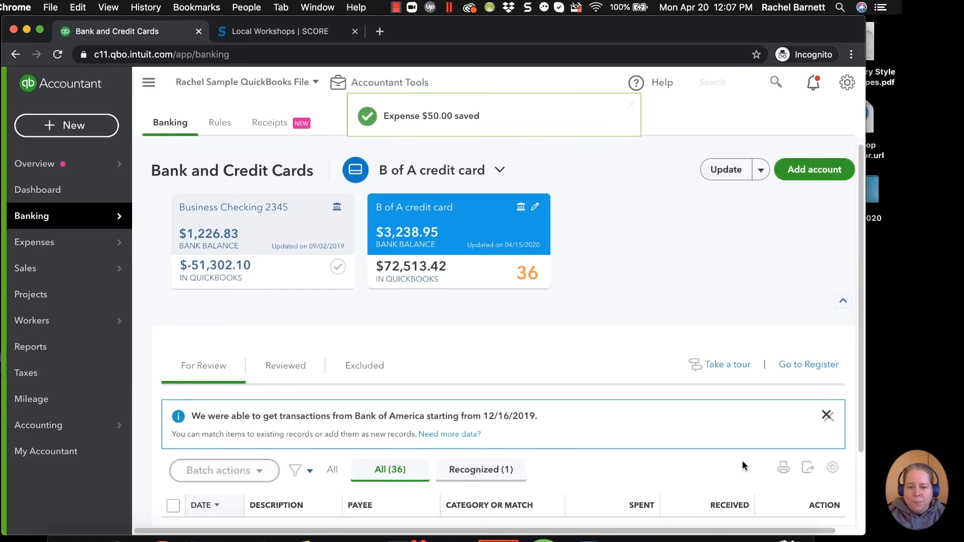
# Run the Profit and Loss report from 04/08/2020, showing the $50 education expense
pyautogui.scroll(-3)
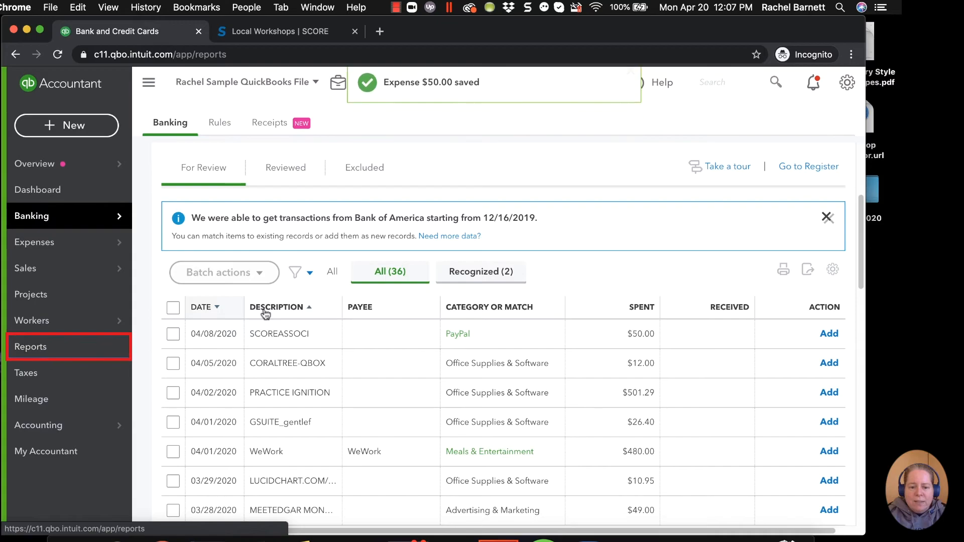
pyautogui.click(31, 346)
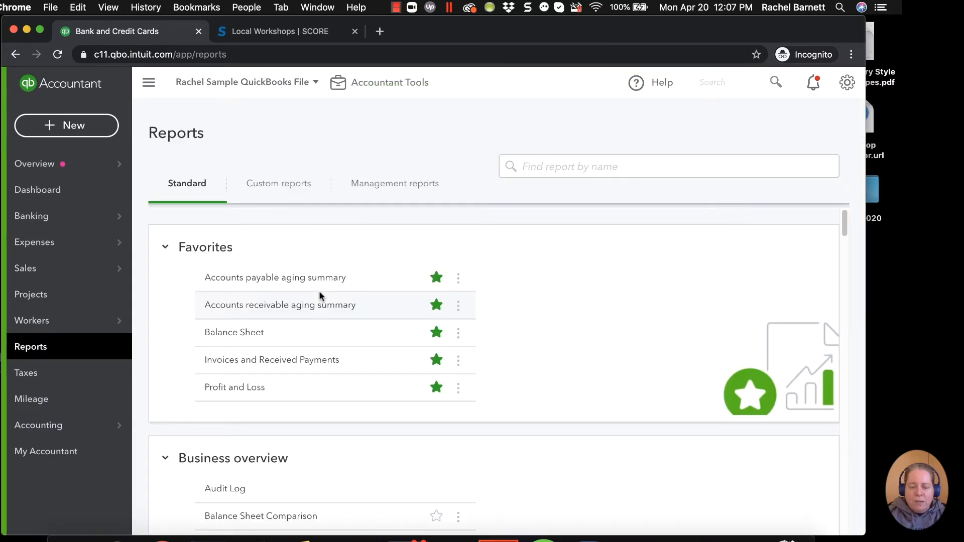
pyautogui.click(234, 387)
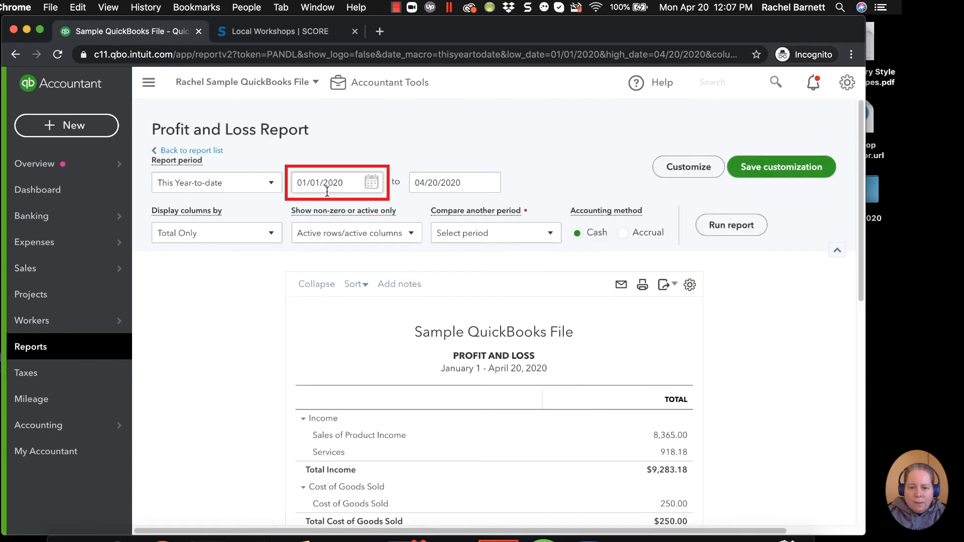
pyautogui.write('040805')
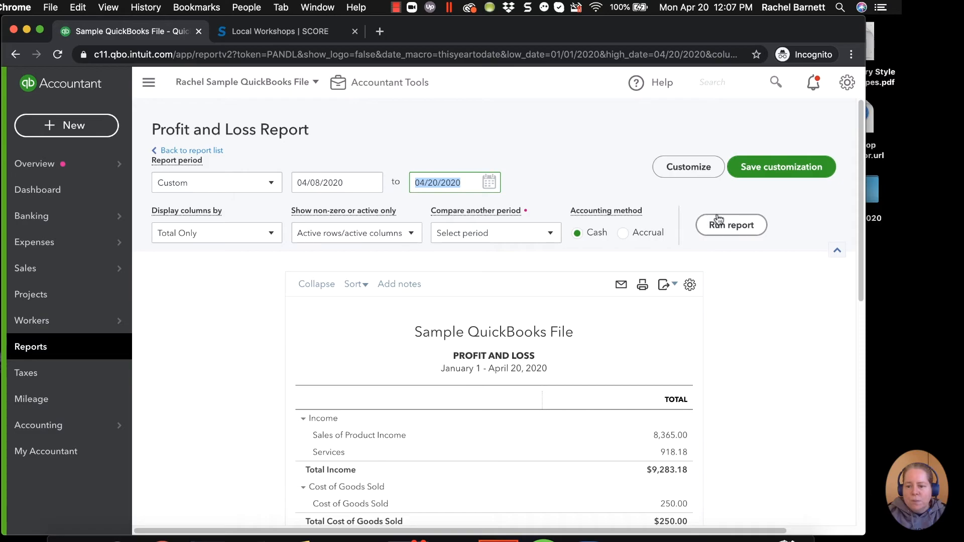
pyautogui.click(730, 223)
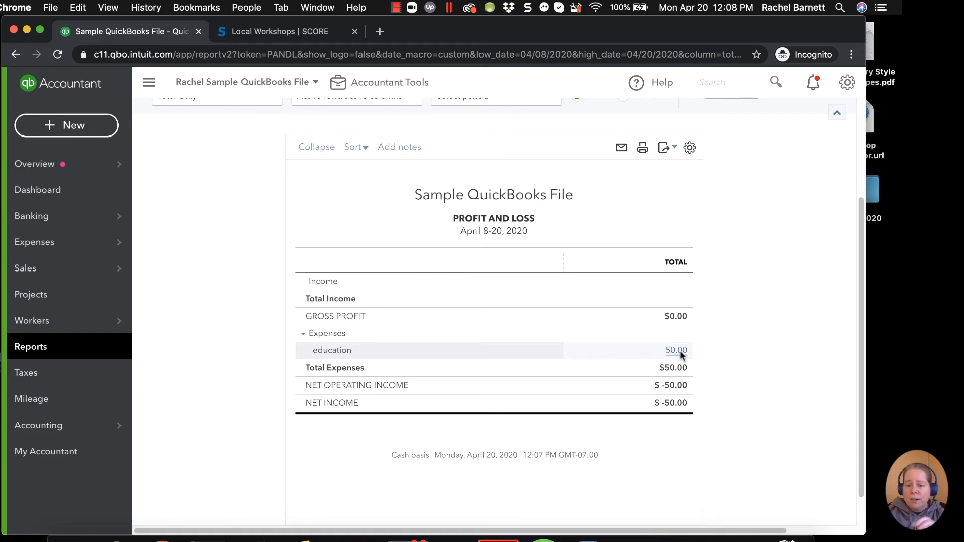
pyautogui.click(38, 424)
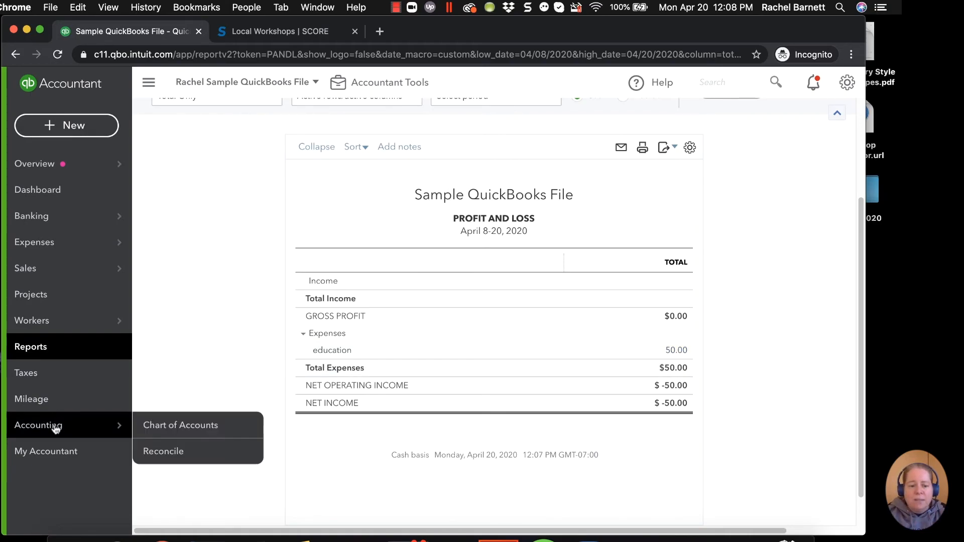
# Show the Balance Sheet as of April 20, 2020 with the PayPal and B of A credit card lines
pyautogui.click(32, 347)
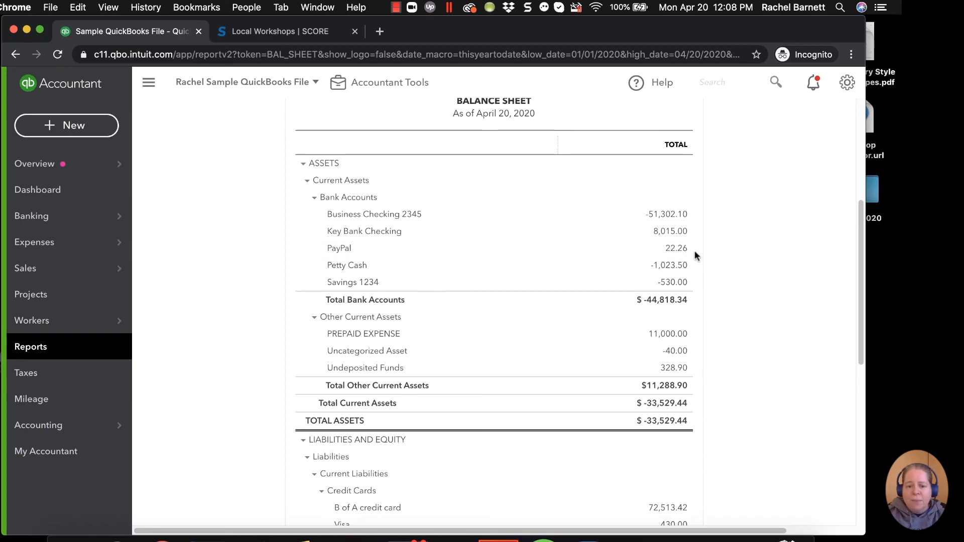
pyautogui.scroll(-3)
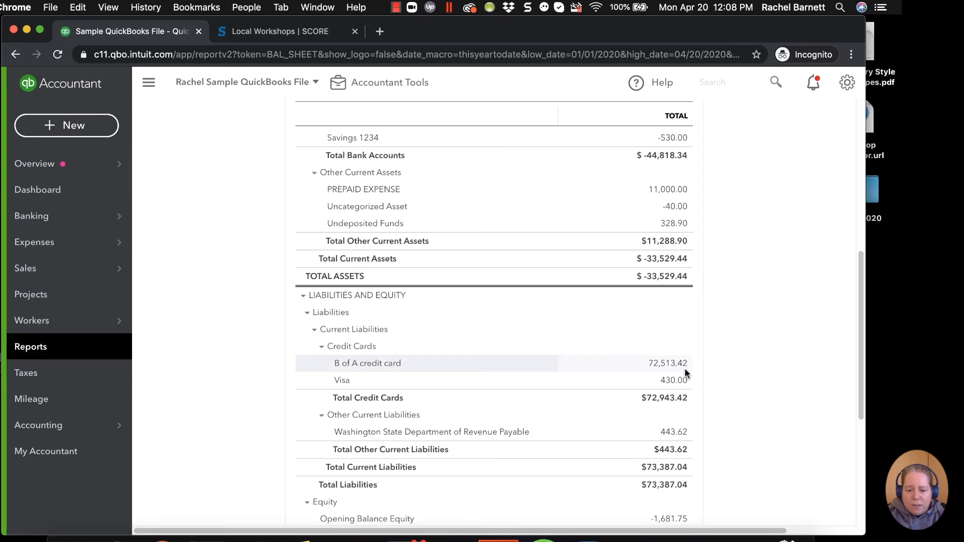